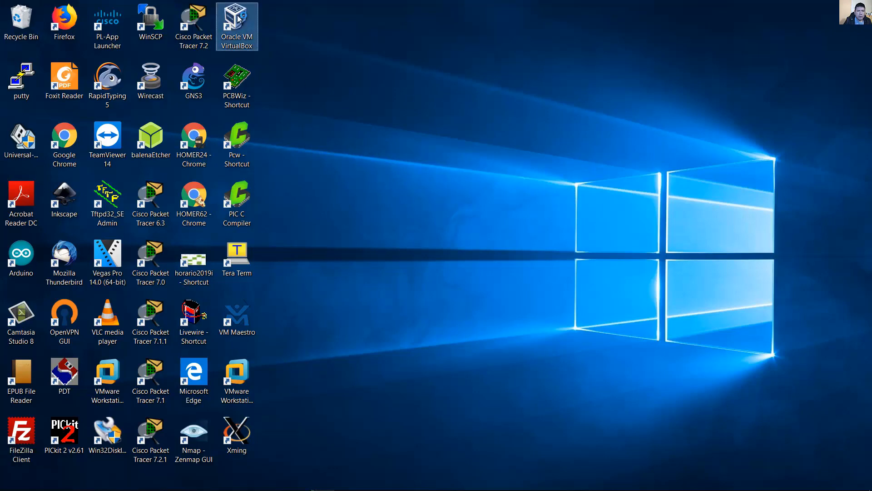
# Step: Launch Oracle VM VirtualBox Manager from the desktop shortcut
pyautogui.doubleClick(236, 21)
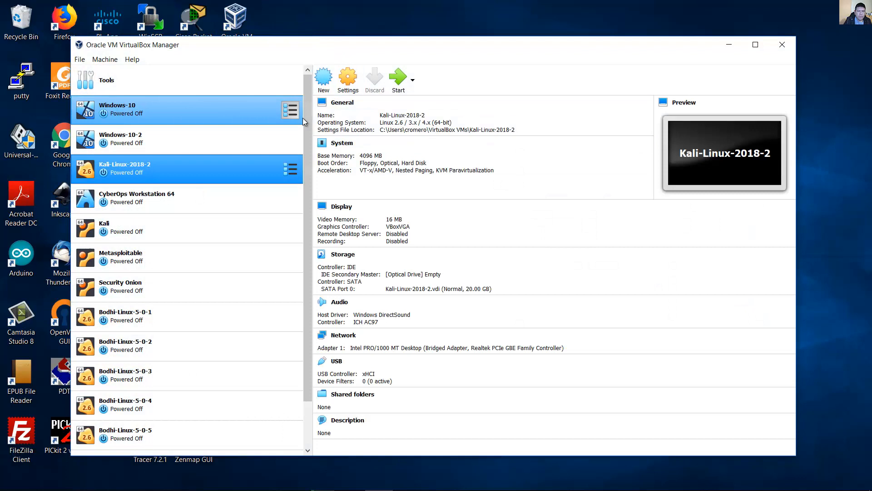
pyautogui.moveTo(323, 78)
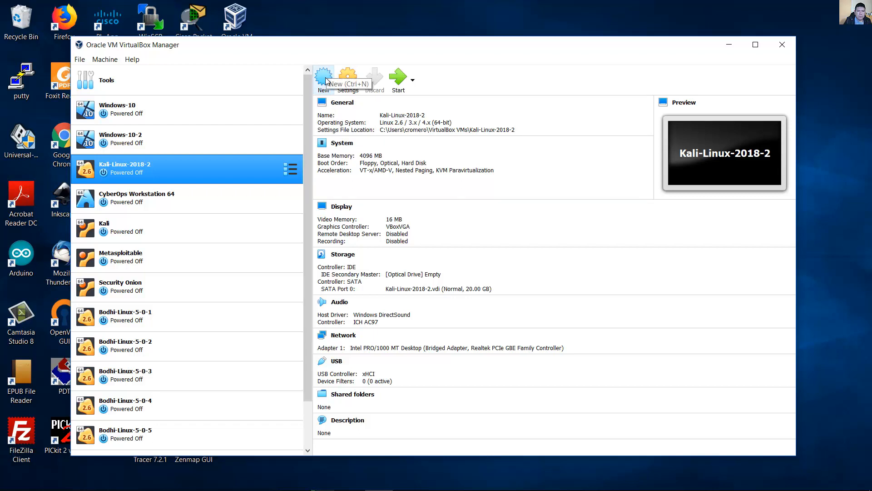
# Step: Start a new VM named Ubuntu-Server-19-04-1, auto-typed Linux / Ubuntu (64-bit), and review the machine folder choices
pyautogui.click(324, 78)
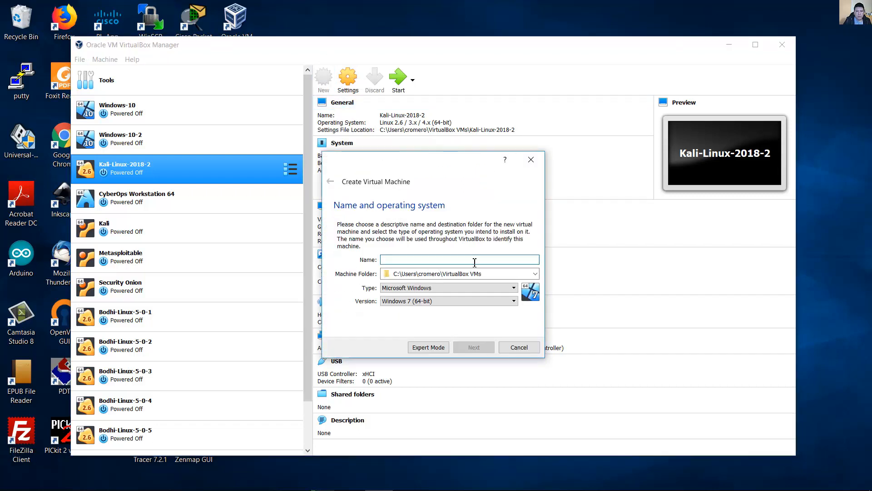
pyautogui.write('U')
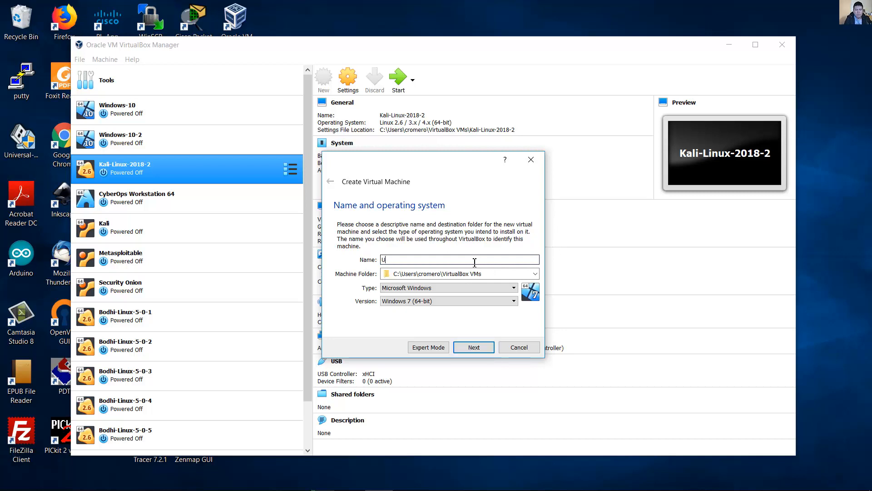
pyautogui.write('buntu-')
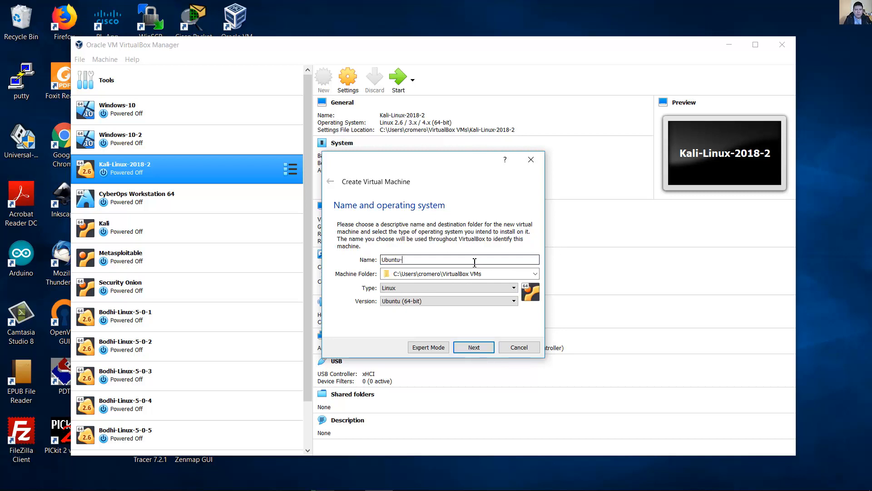
pyautogui.write('Server-')
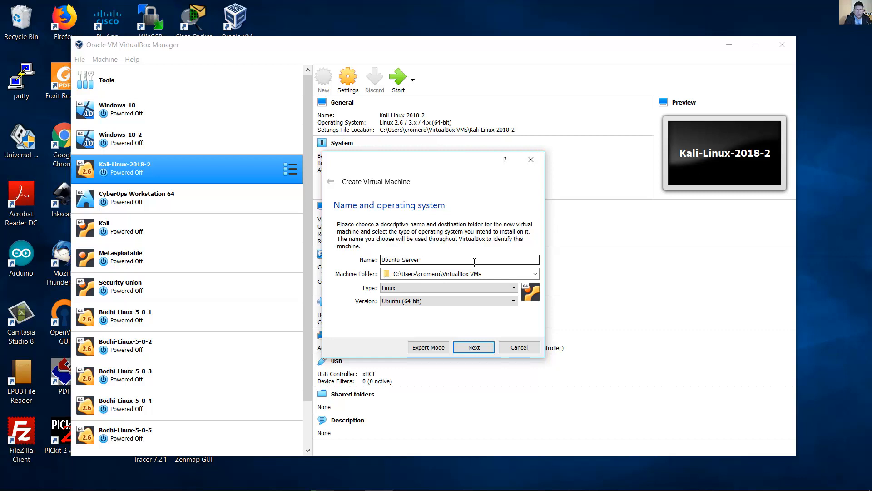
pyautogui.write('19.')
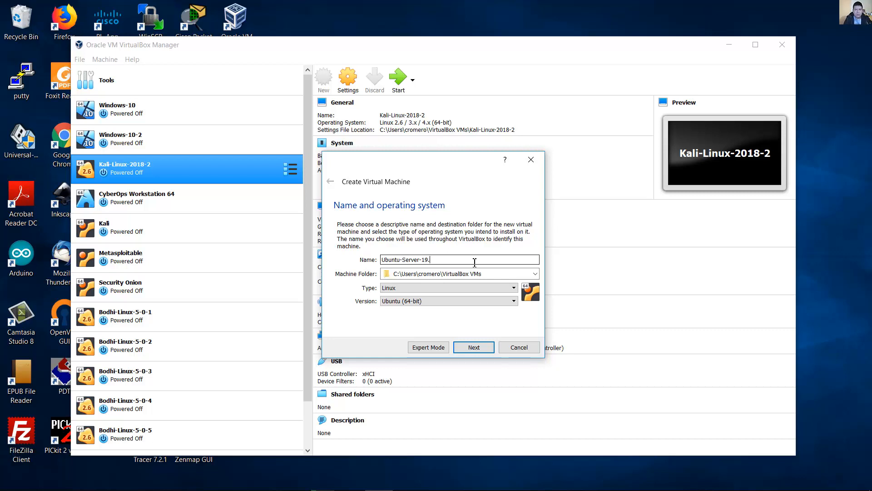
pyautogui.write('-04')
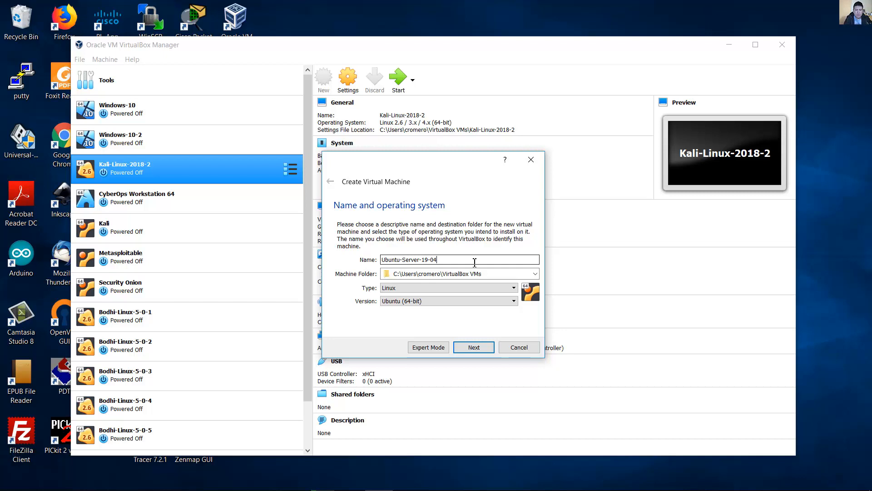
pyautogui.write('-1')
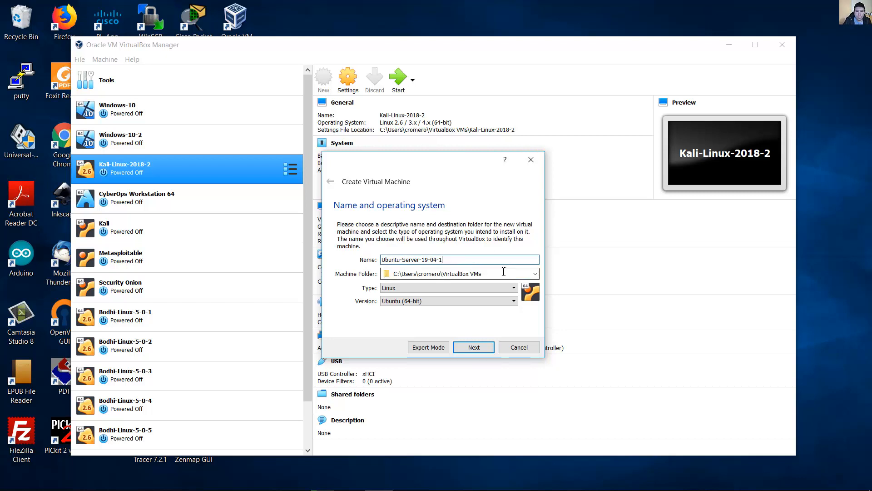
pyautogui.moveTo(431, 276)
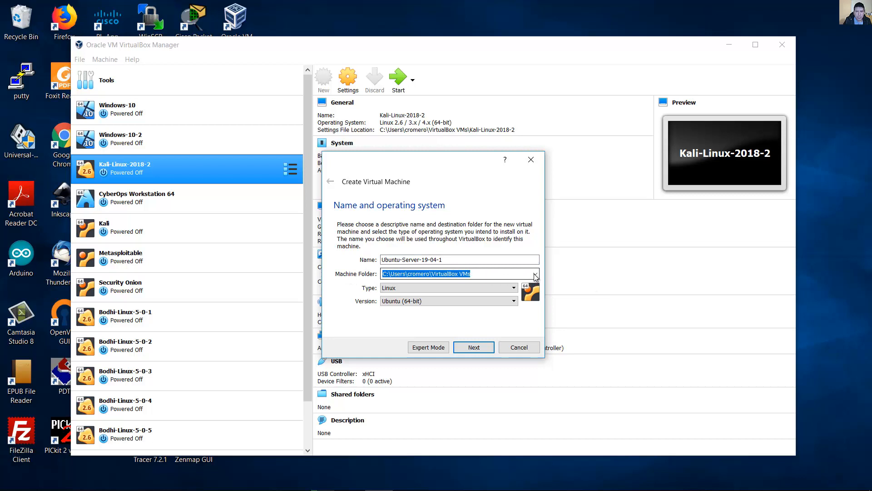
pyautogui.click(534, 274)
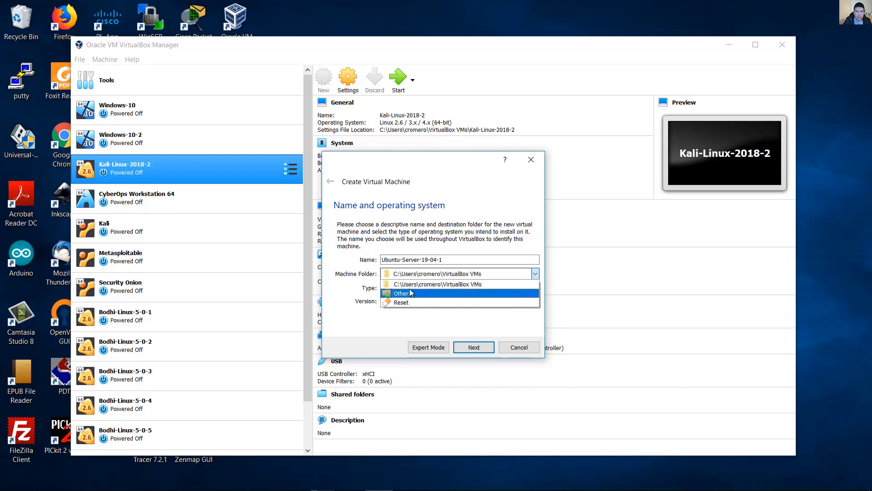
pyautogui.moveTo(402, 293)
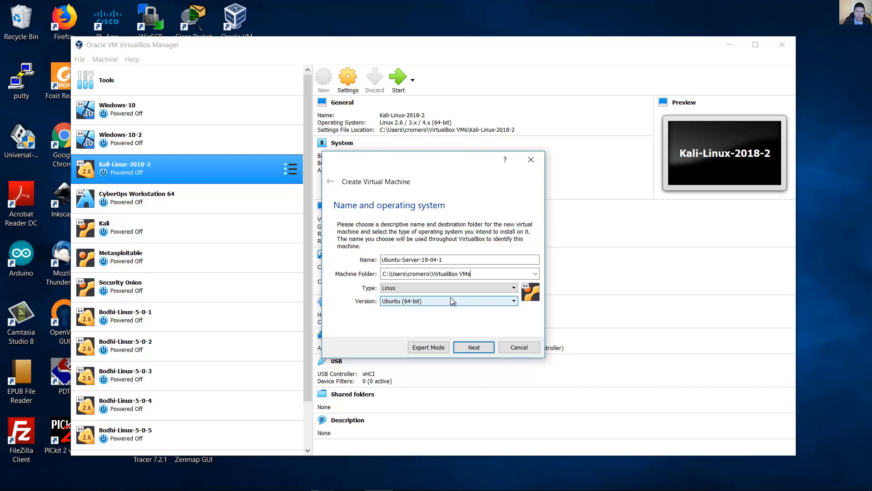
pyautogui.moveTo(481, 346)
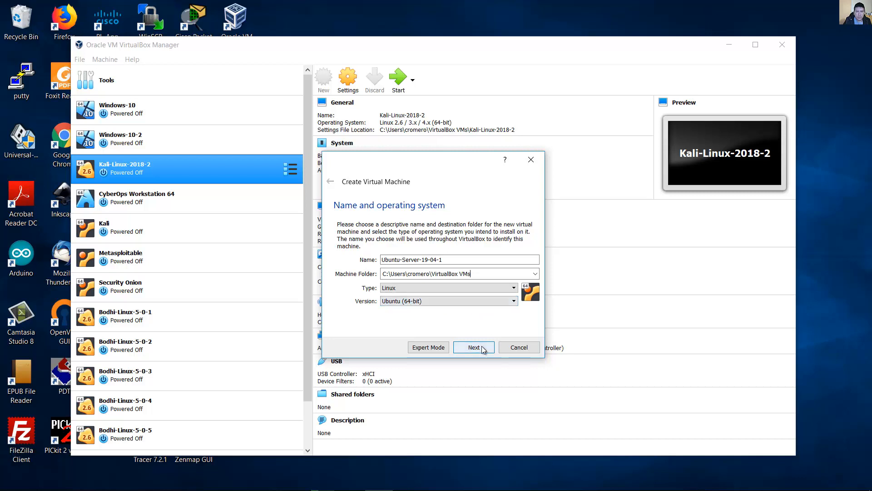
# Step: Continue to the memory step and leave RAM at the recommended 1024 MB
pyautogui.click(473, 346)
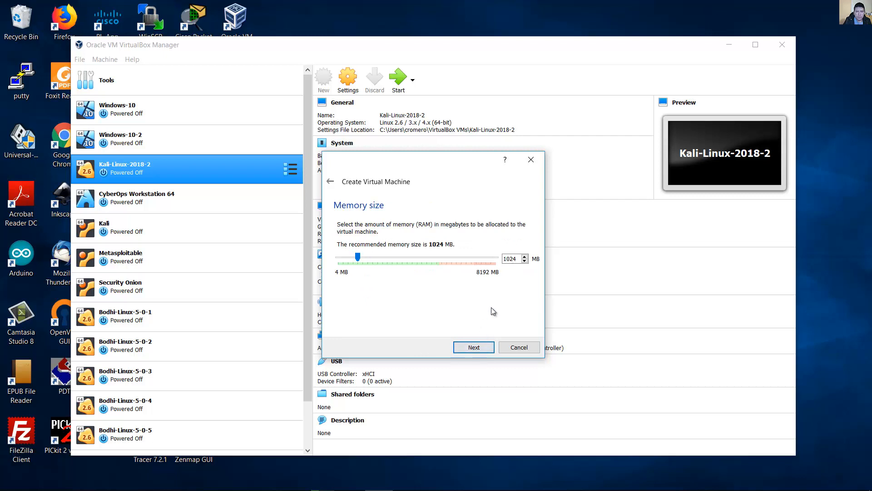
pyautogui.moveTo(388, 227)
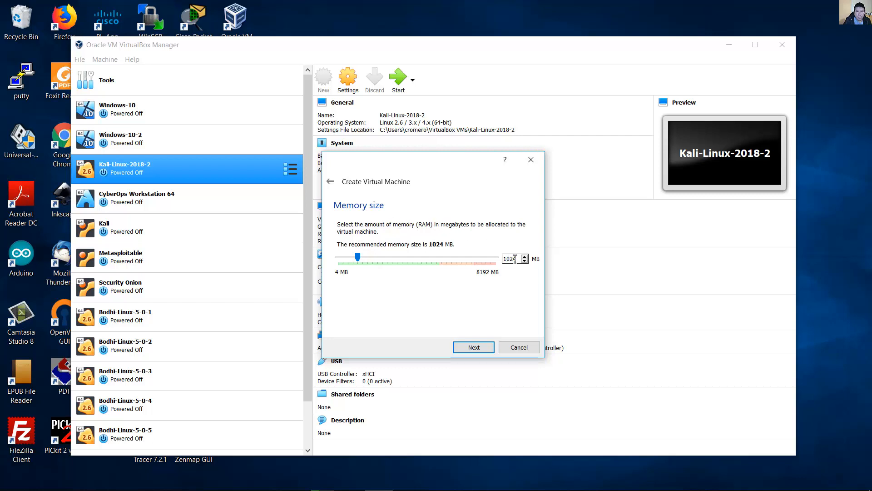
pyautogui.tripleClick(511, 259)
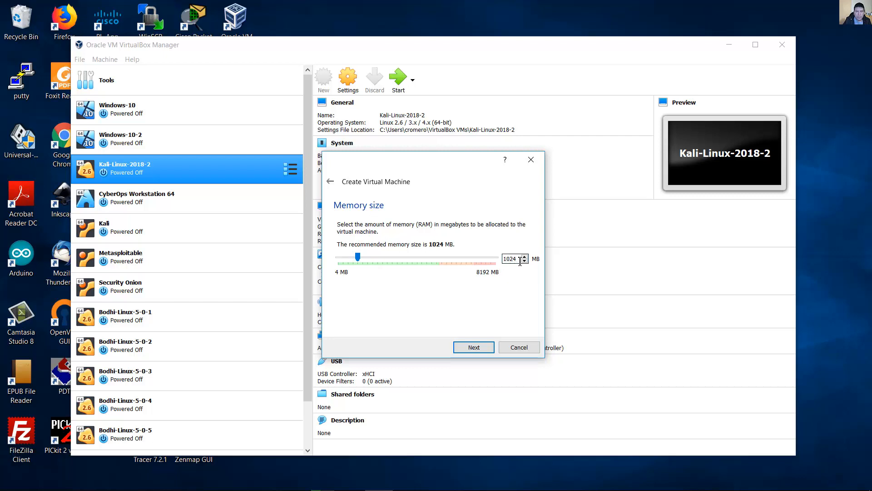
pyautogui.moveTo(512, 282)
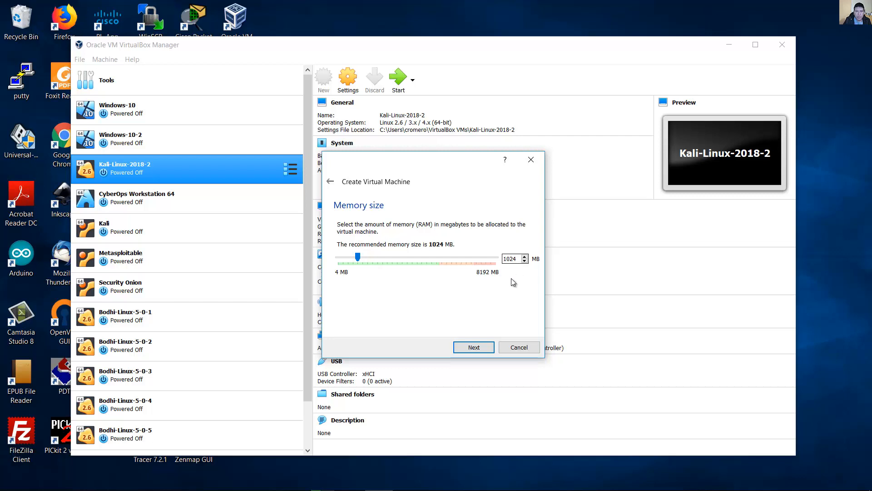
# Step: Proceed to create a new virtual hard disk now, reaching the VDI file type choice
pyautogui.click(472, 346)
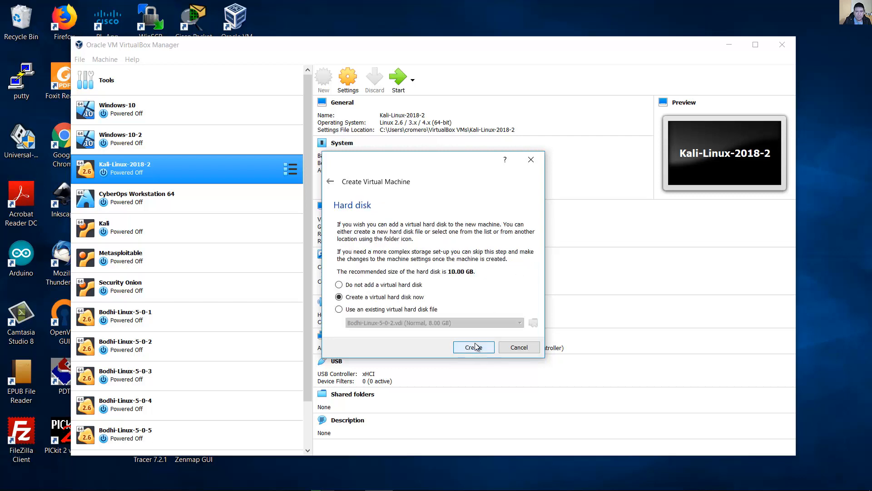
pyautogui.moveTo(333, 305)
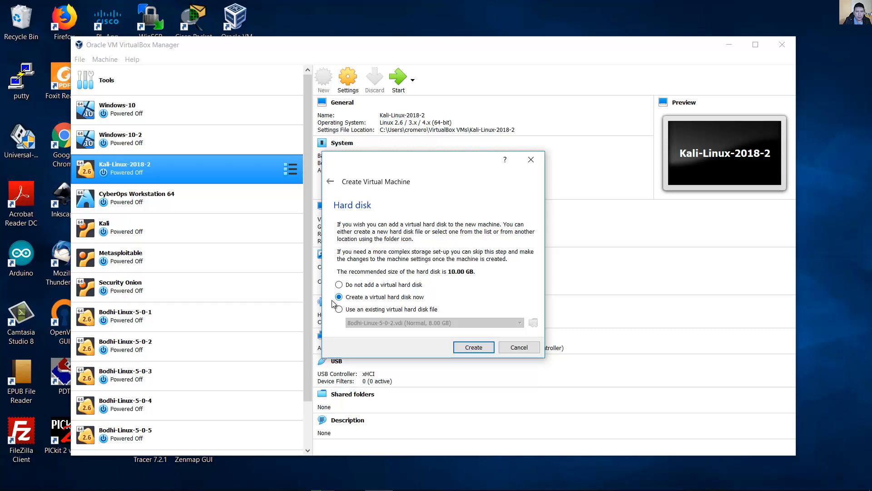
pyautogui.moveTo(464, 324)
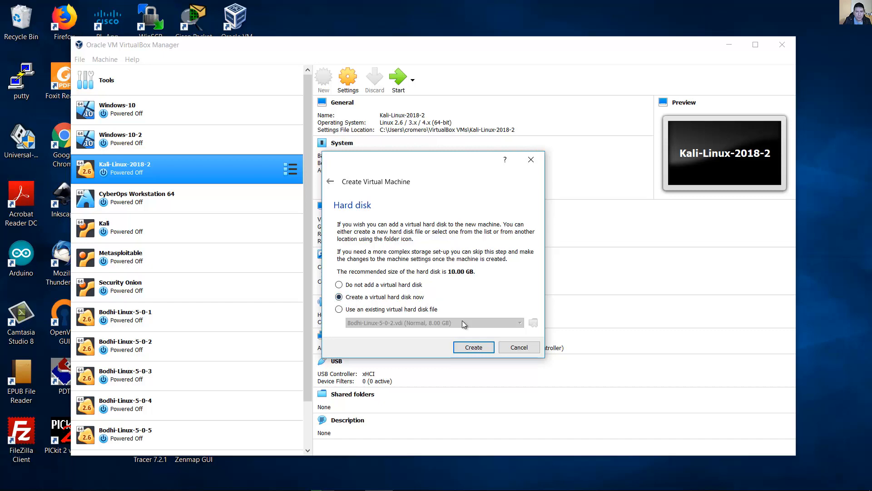
pyautogui.click(472, 346)
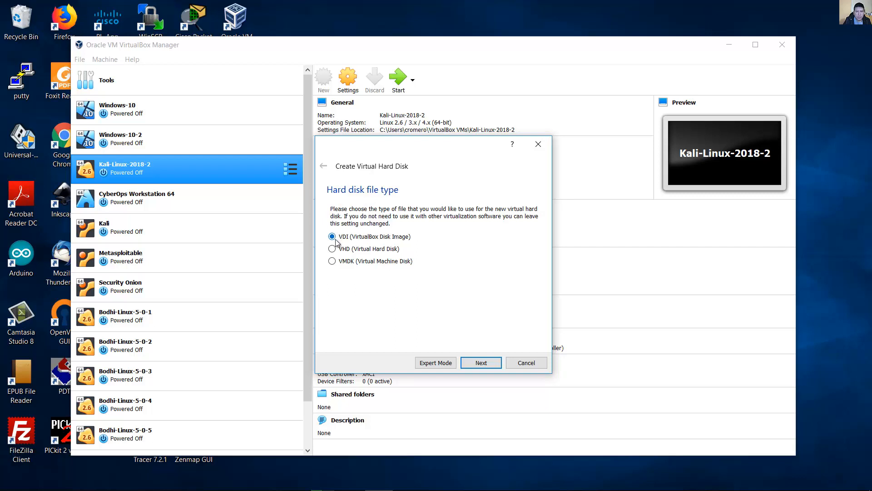
pyautogui.moveTo(392, 246)
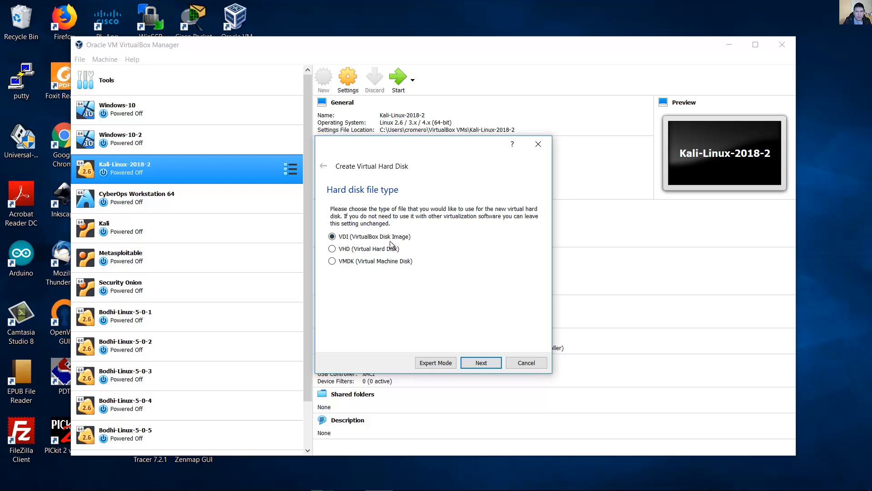
# Step: Keep VDI format, choose Fixed size storage, and advance to the file location and size step
pyautogui.click(480, 363)
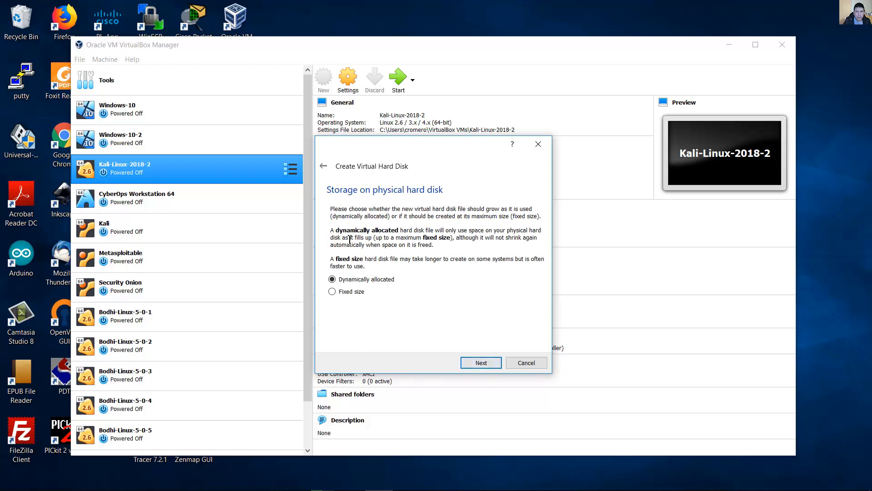
pyautogui.moveTo(351, 194)
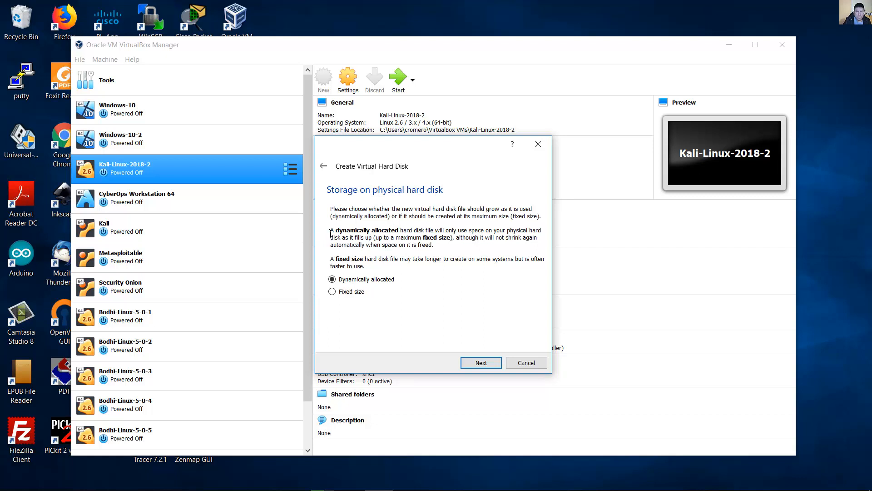
pyautogui.moveTo(411, 229)
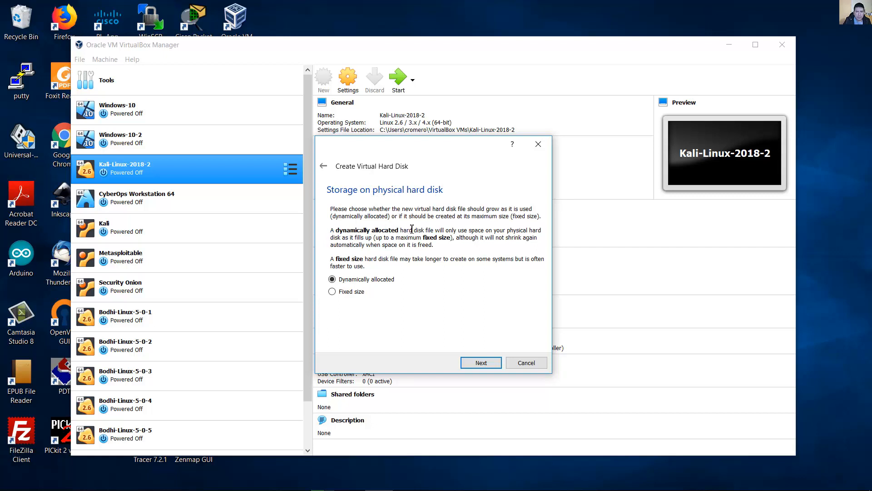
pyautogui.moveTo(457, 227)
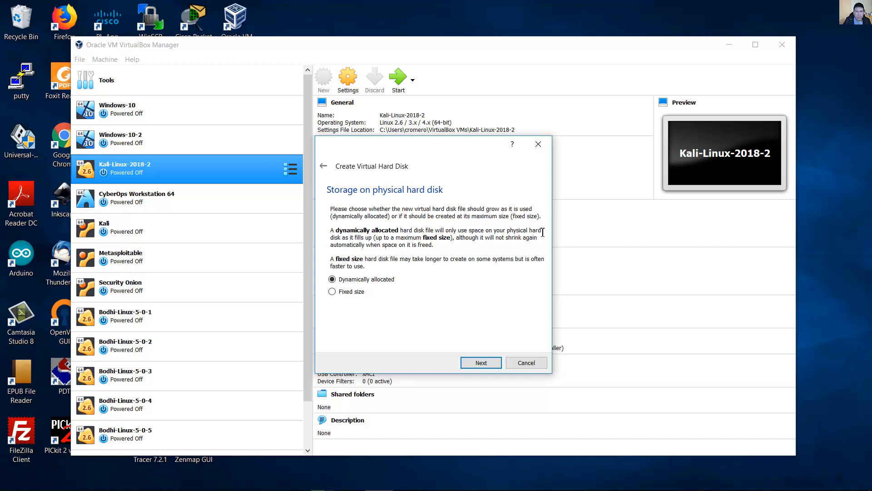
pyautogui.moveTo(356, 235)
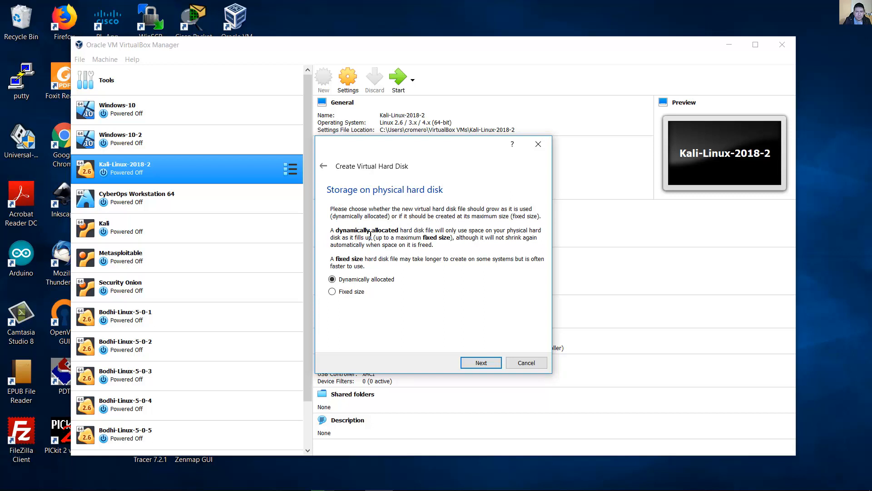
pyautogui.moveTo(446, 246)
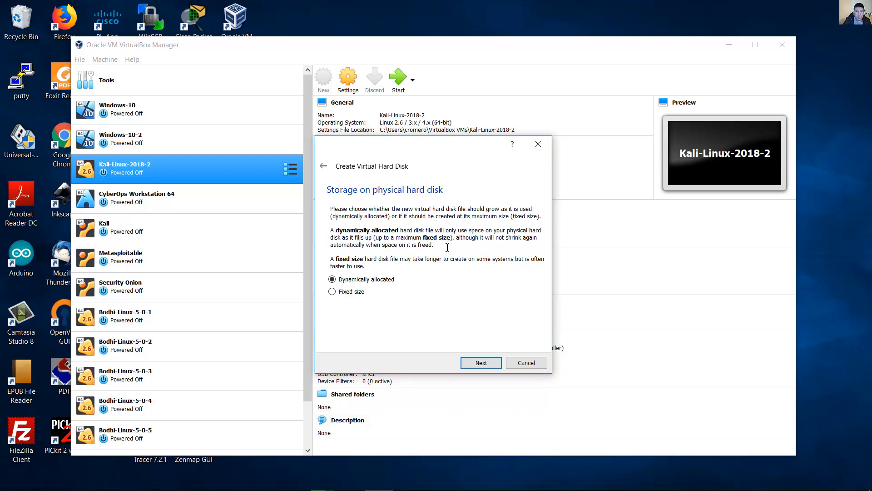
pyautogui.moveTo(331, 261)
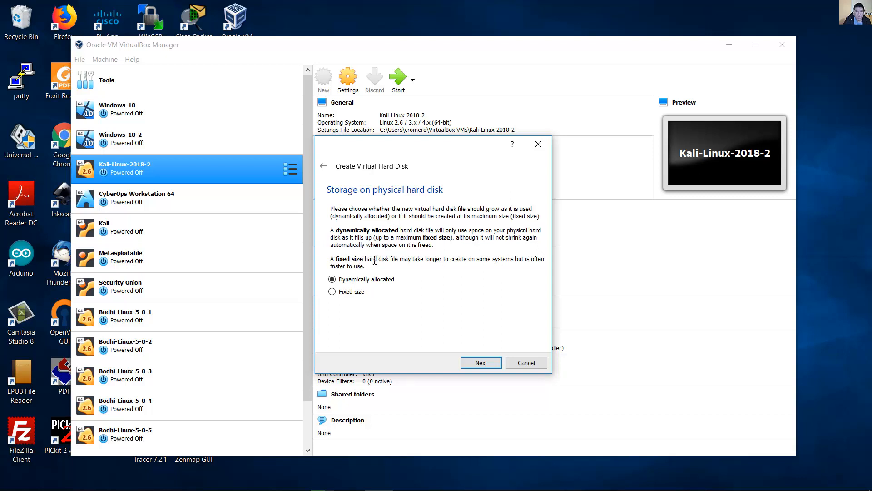
pyautogui.moveTo(463, 260)
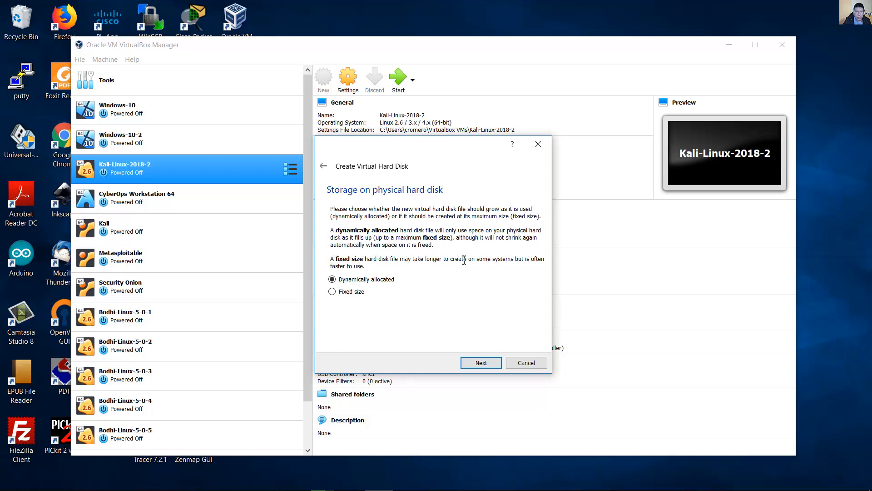
pyautogui.moveTo(519, 256)
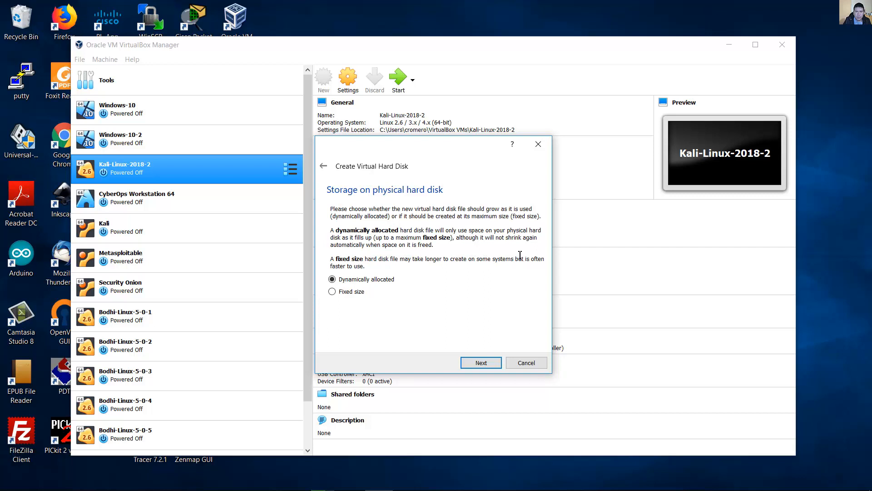
pyautogui.moveTo(361, 263)
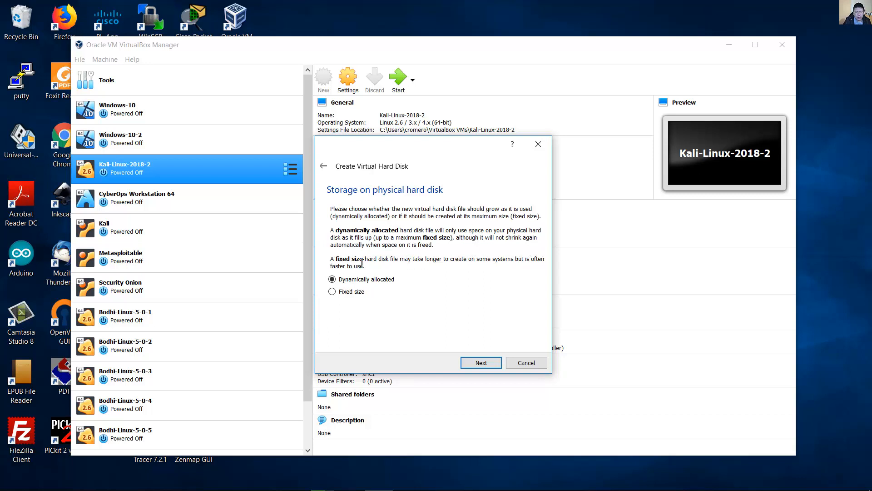
pyautogui.click(332, 292)
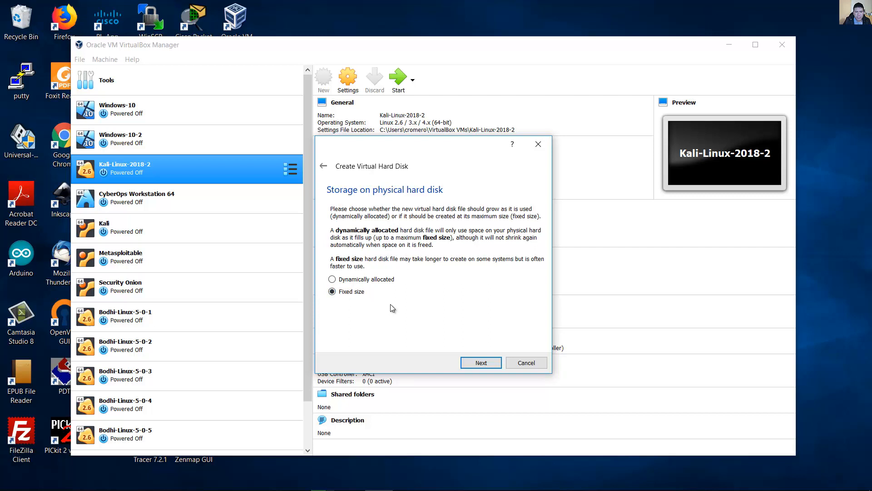
pyautogui.click(480, 362)
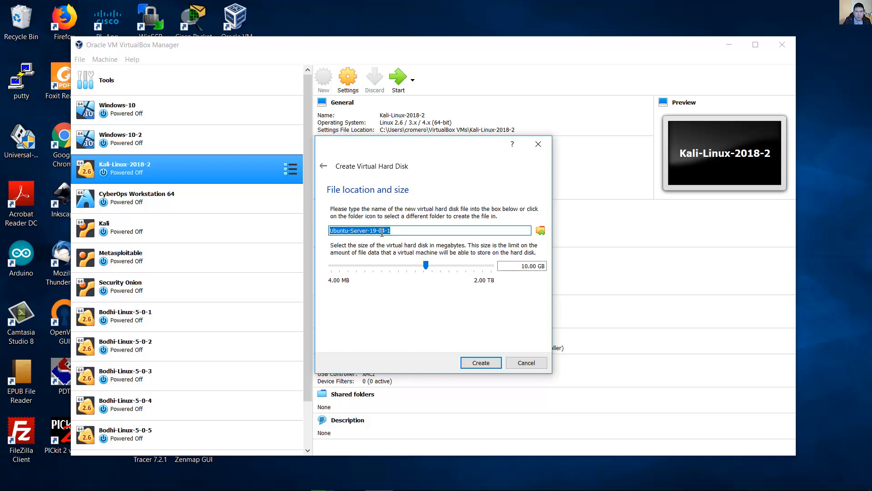
# Step: Name the disk file Ubuntu-Server-19-04-1, keep 10.00 GB, and start creating it
pyautogui.write('Ubuntu-Server-19-04-1')
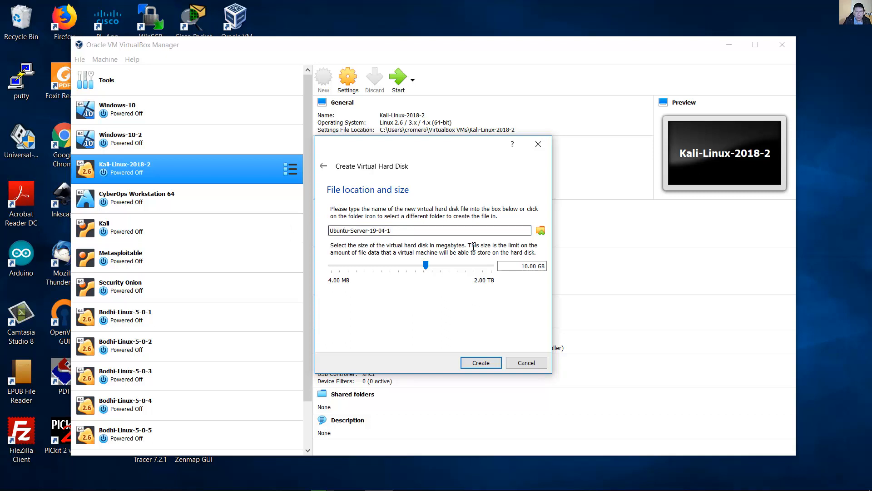
pyautogui.click(522, 265)
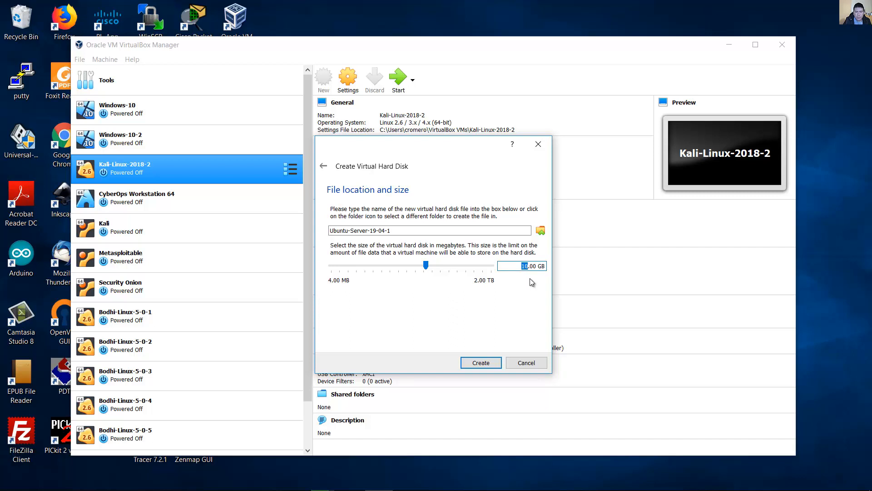
pyautogui.moveTo(530, 295)
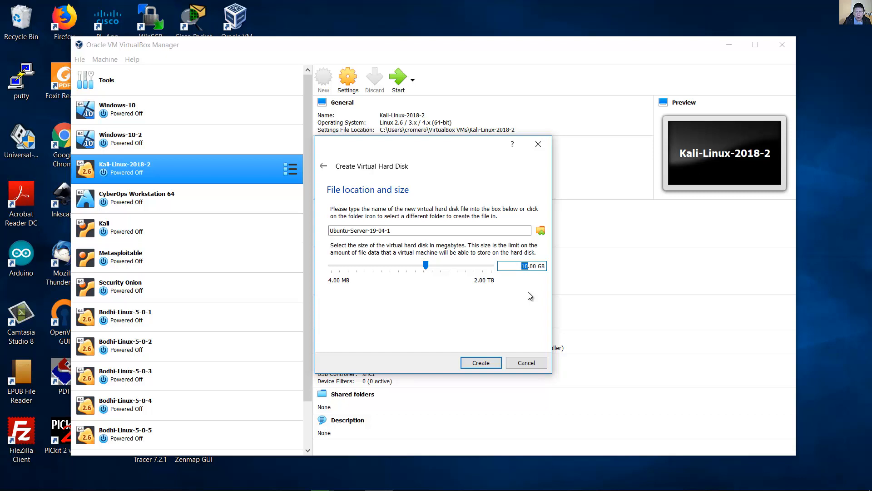
pyautogui.moveTo(526, 289)
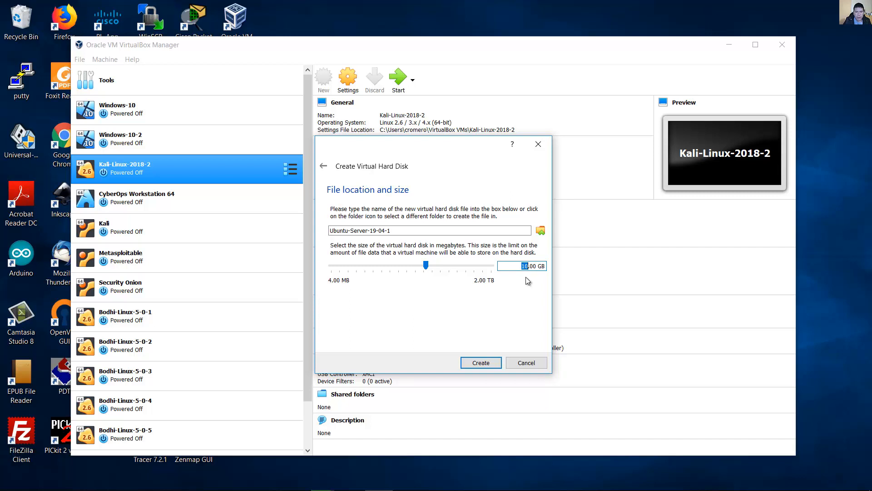
pyautogui.moveTo(518, 283)
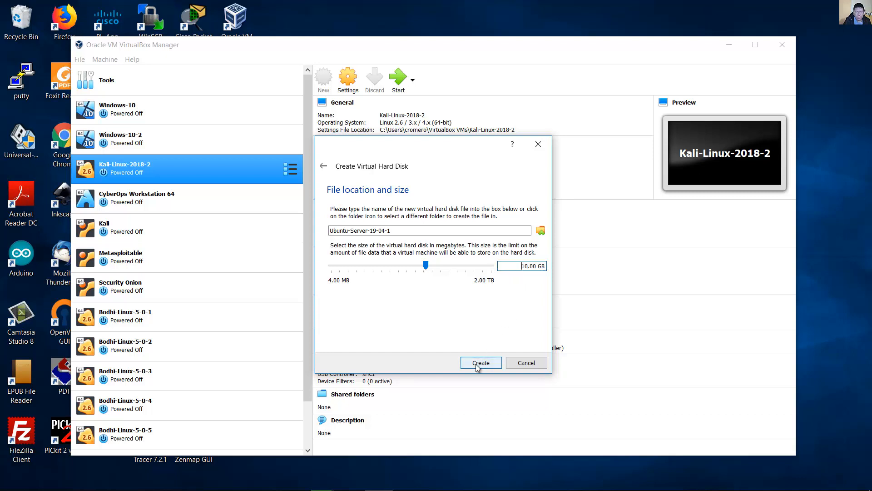
pyautogui.click(481, 362)
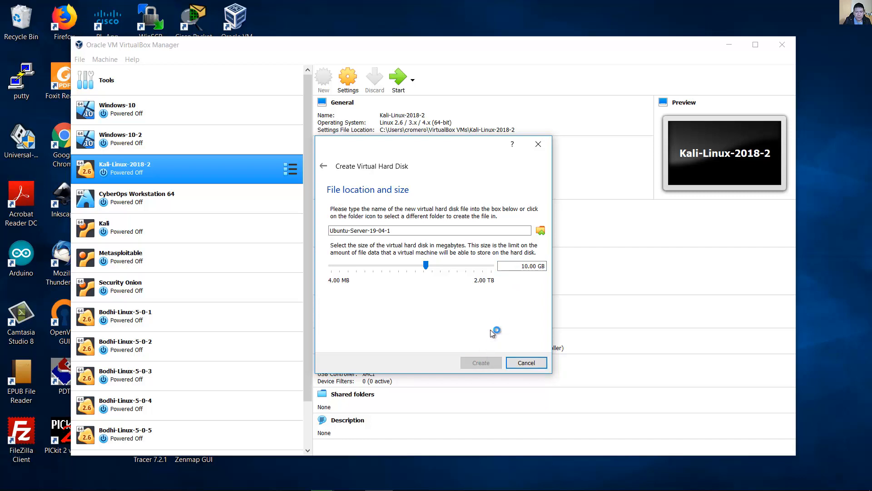
pyautogui.click(480, 363)
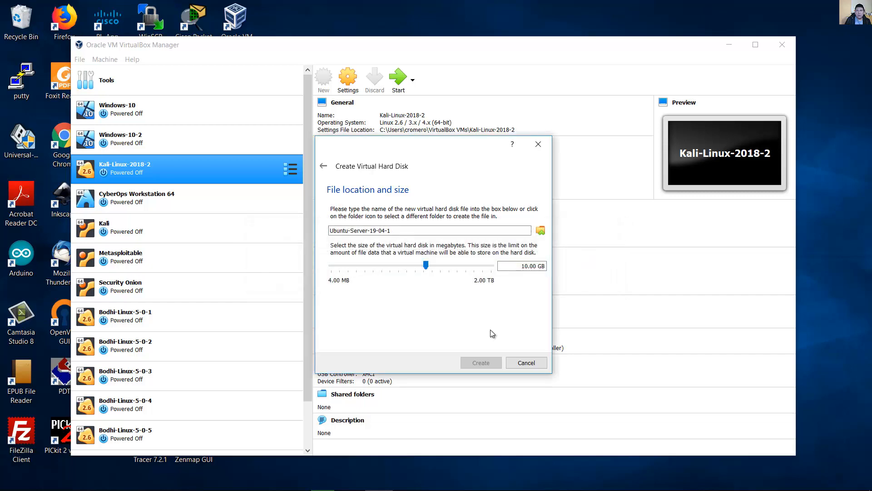
# Step: Select Ubuntu-Server-19-04-1 in the machine list to show its details with the 10 GB disk
pyautogui.click(479, 362)
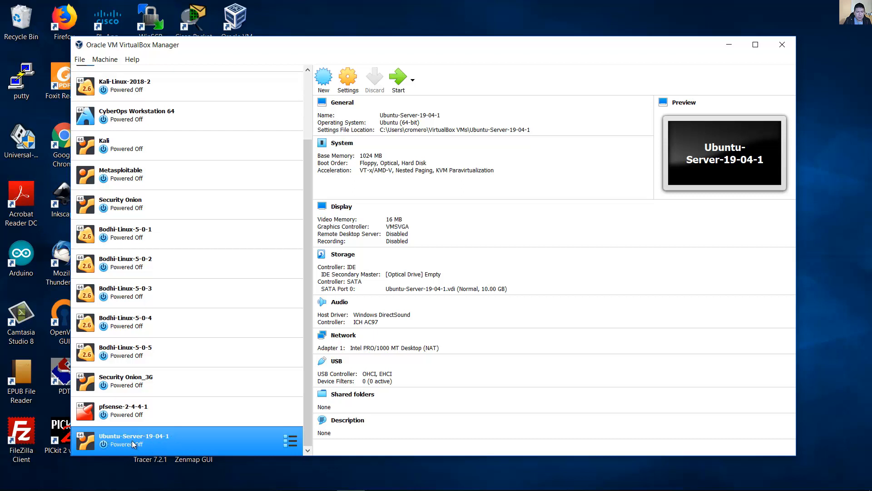
pyautogui.moveTo(163, 443)
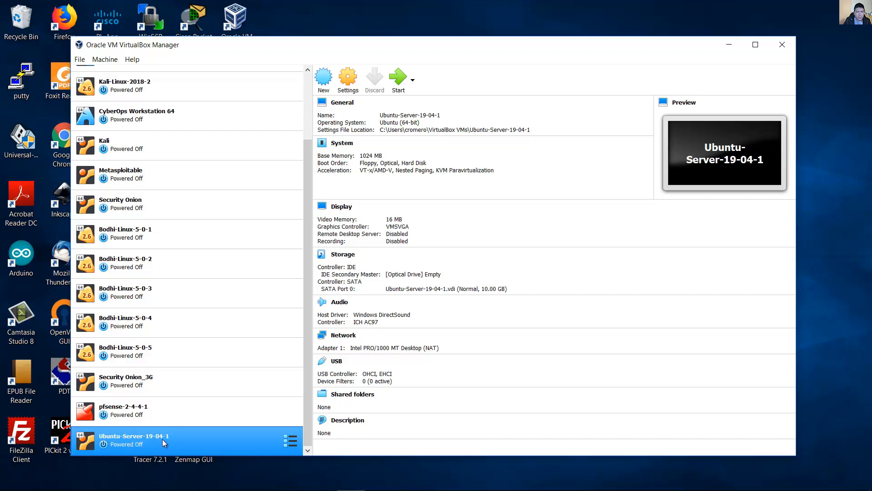
pyautogui.moveTo(164, 440)
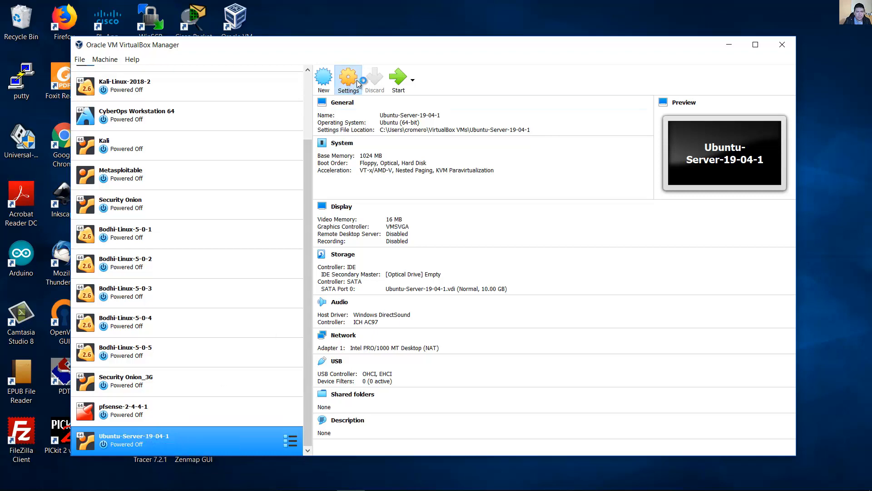
# Step: In Settings > System > Processor give the VM 2 CPUs, then review Display's 16 MB video memory
pyautogui.click(348, 78)
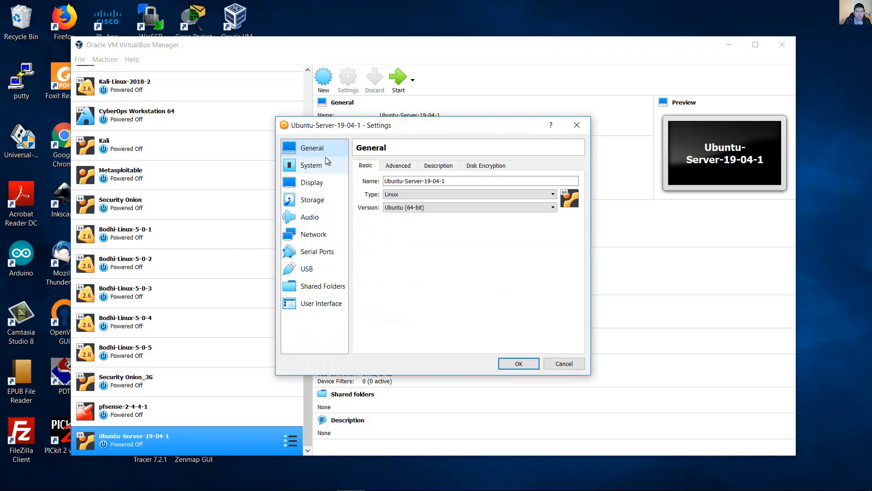
pyautogui.moveTo(313, 200)
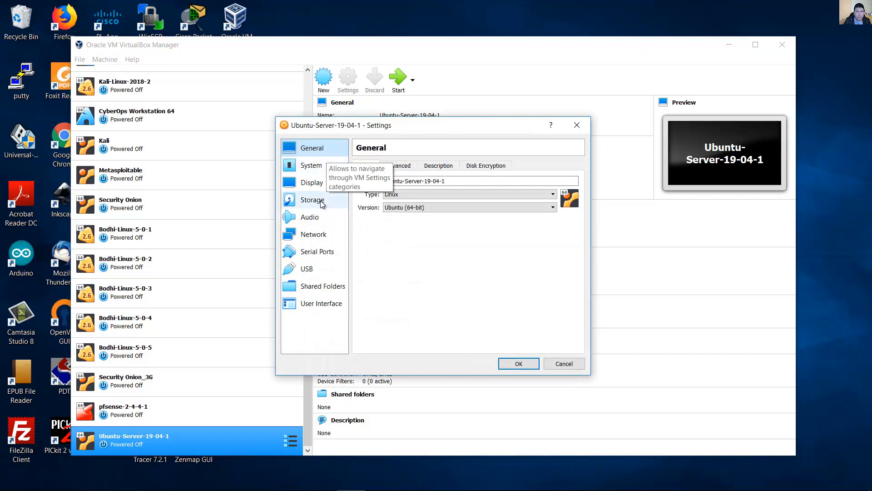
pyautogui.click(311, 164)
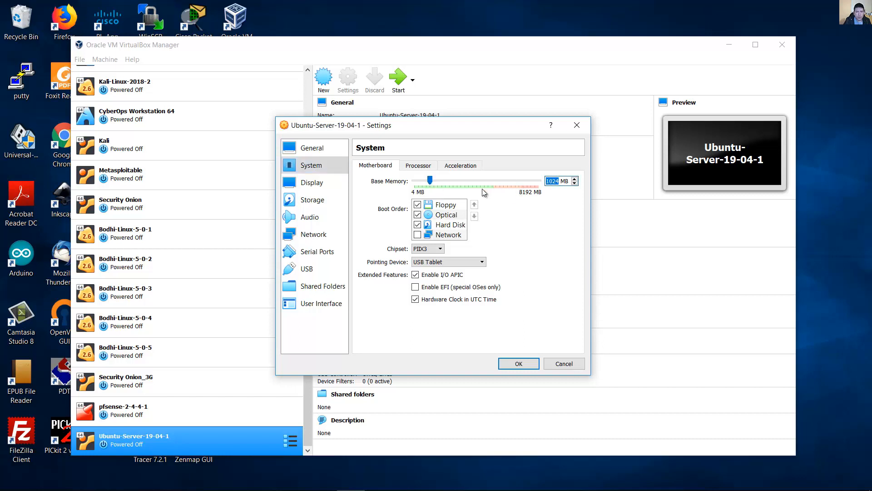
pyautogui.click(418, 165)
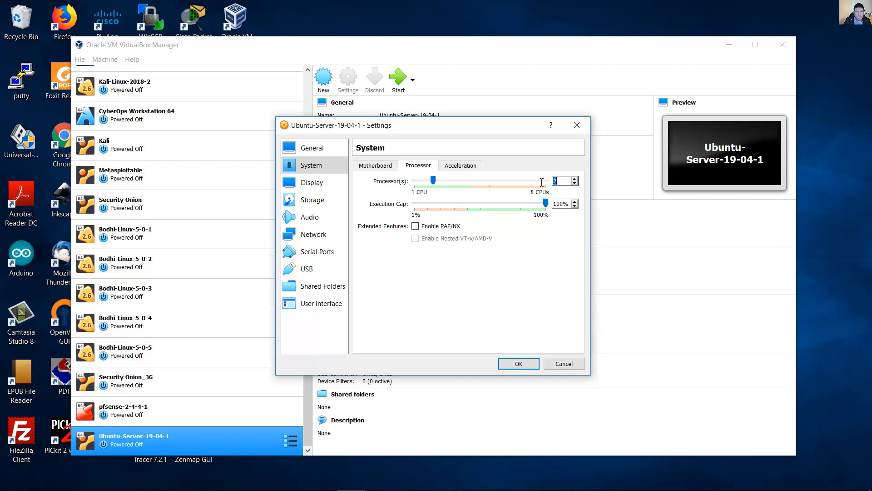
pyautogui.moveTo(331, 183)
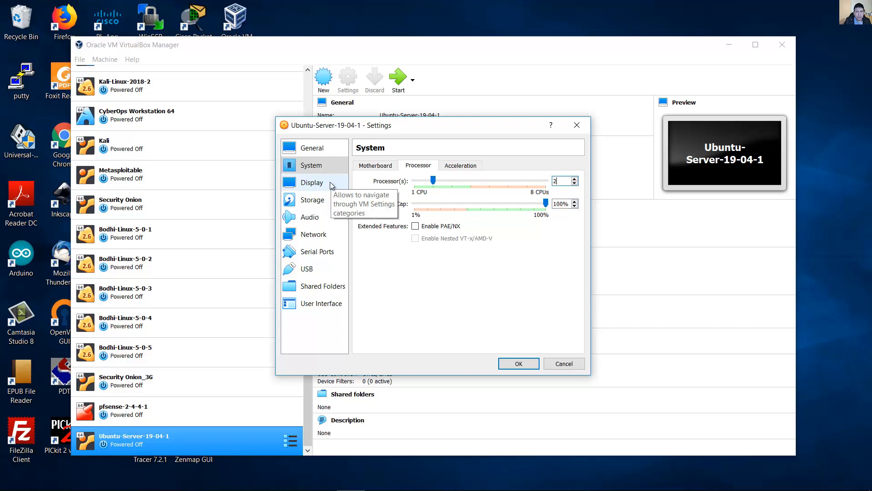
pyautogui.click(311, 181)
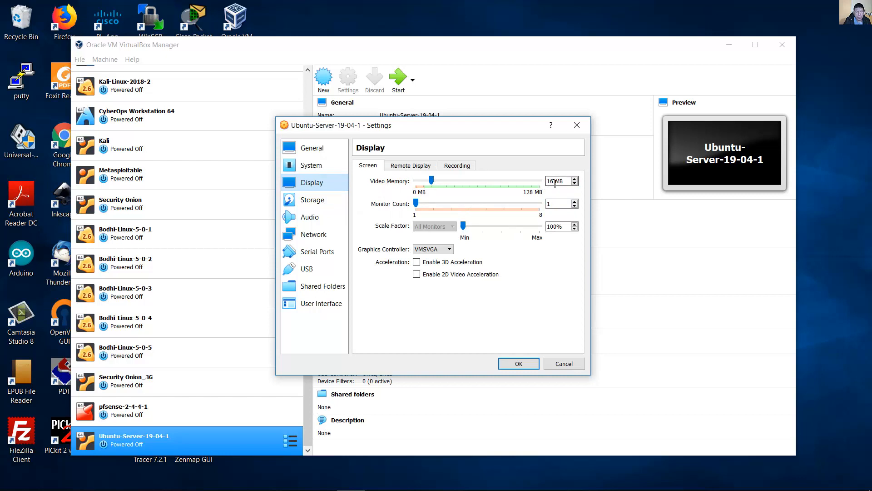
pyautogui.moveTo(558, 180)
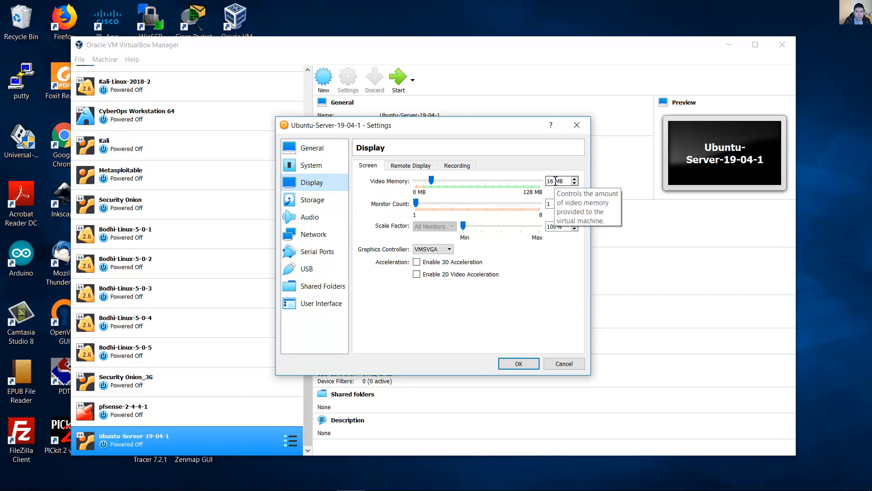
pyautogui.moveTo(536, 180)
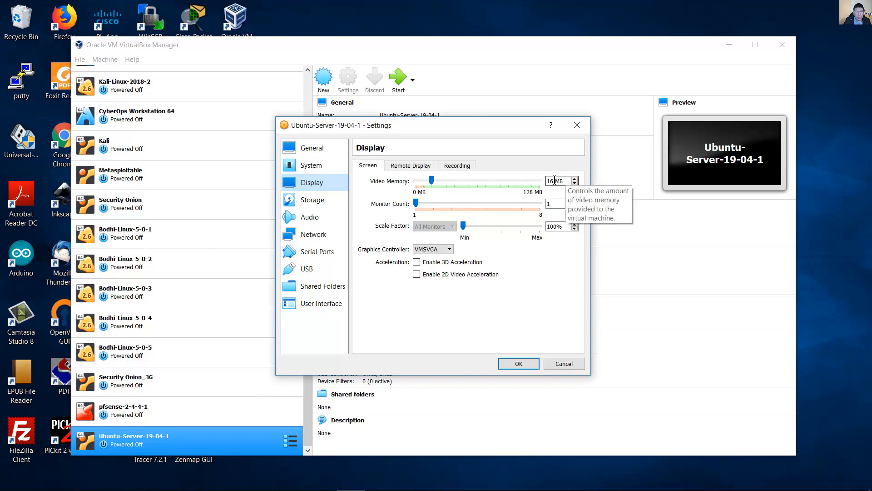
pyautogui.moveTo(313, 199)
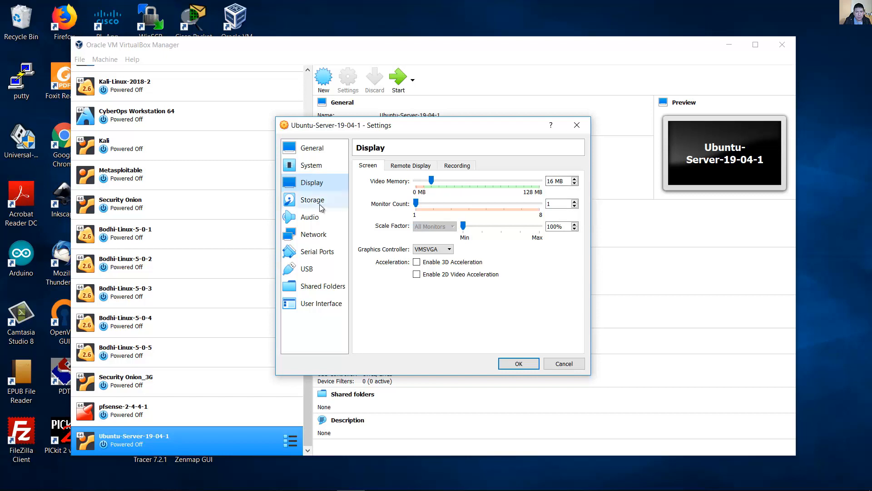
# Step: In Storage settings, inspect the Ubuntu-Server-19-04-1.vdi disk and select the empty IDE optical drive
pyautogui.click(313, 200)
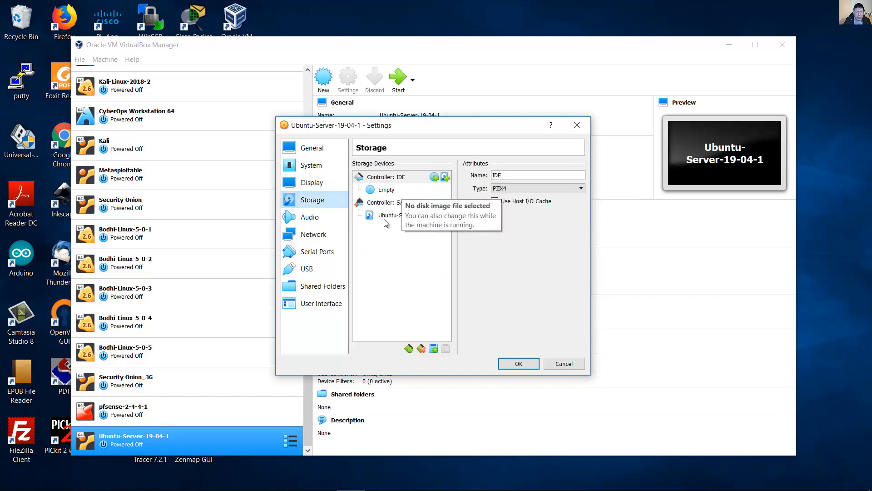
pyautogui.click(412, 216)
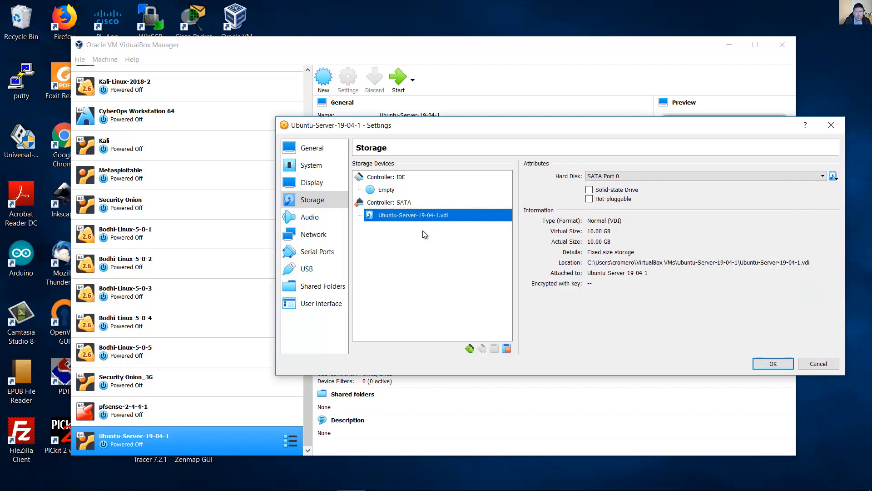
pyautogui.click(387, 189)
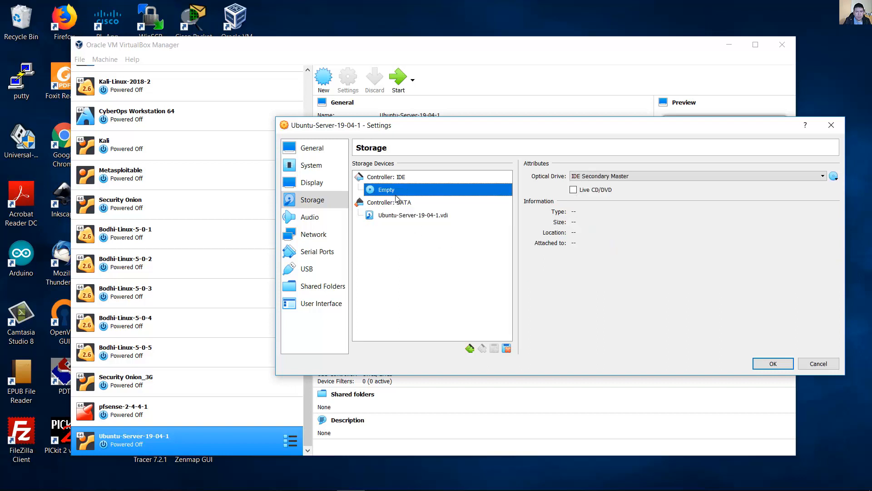
pyautogui.moveTo(385, 190)
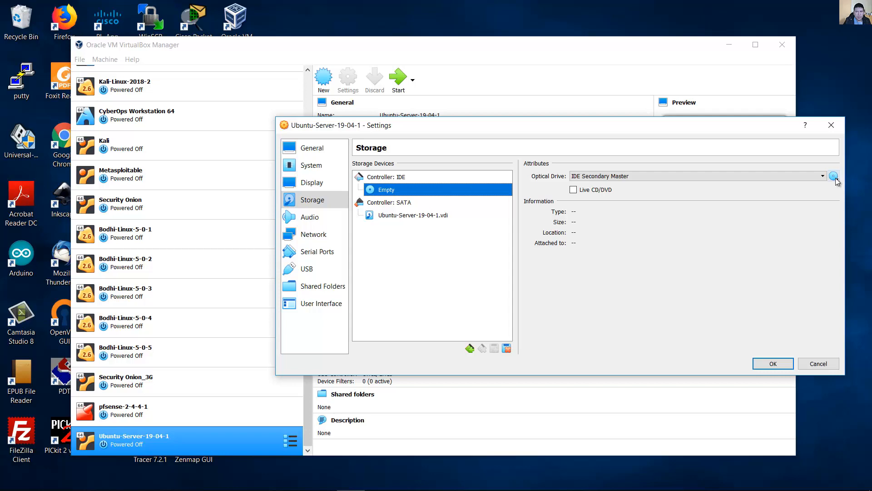
# Step: Browse to the tmp folder and pick ubuntu-19.04-live-server-amd64.iso as the optical disk image
pyautogui.click(833, 175)
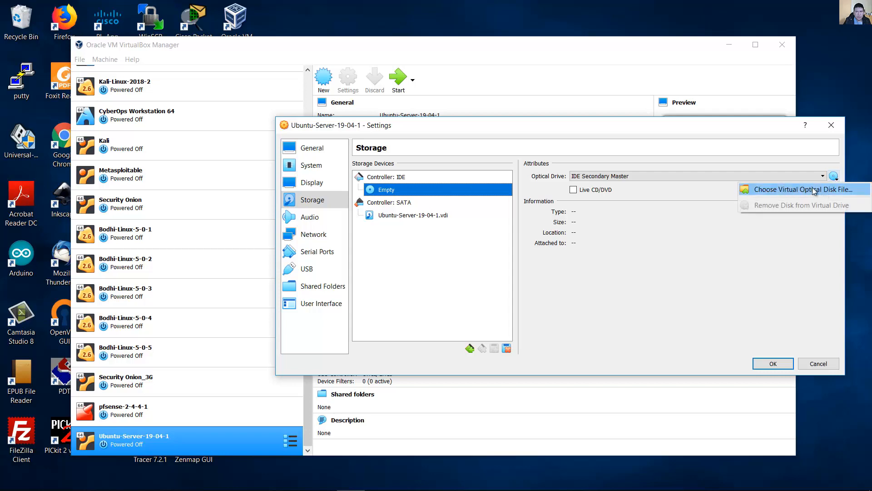
pyautogui.click(802, 189)
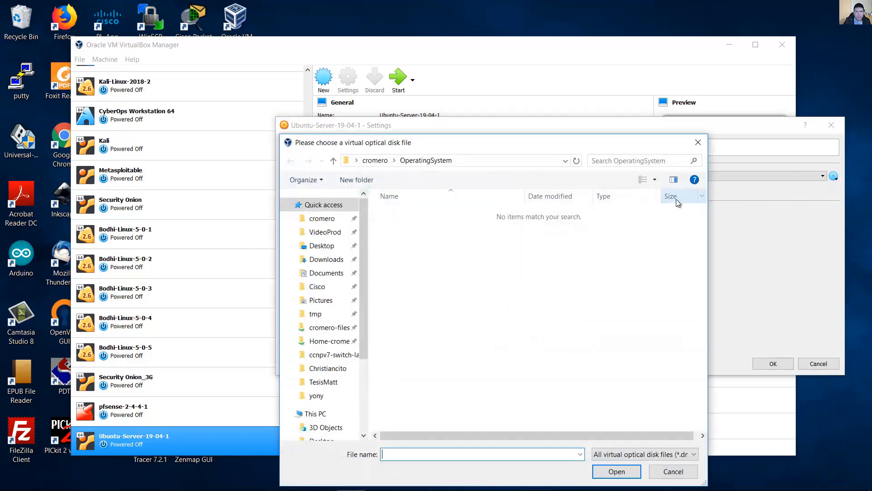
pyautogui.click(315, 313)
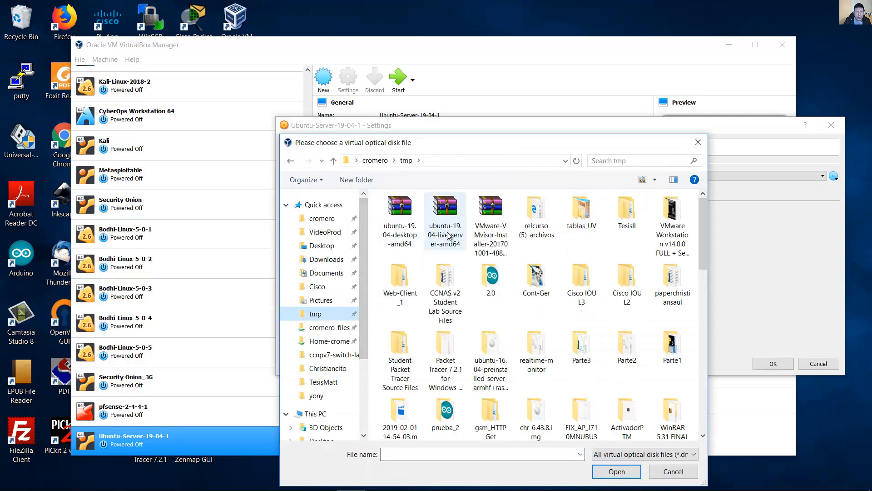
pyautogui.click(444, 209)
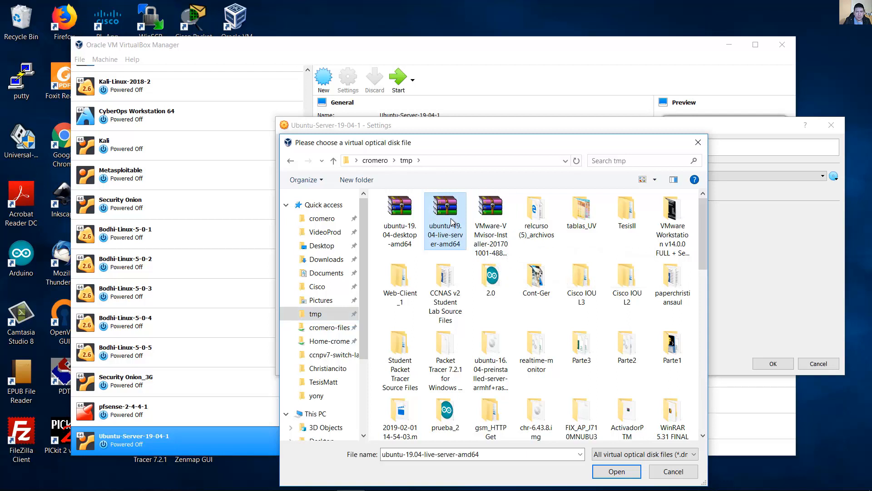
pyautogui.moveTo(444, 215)
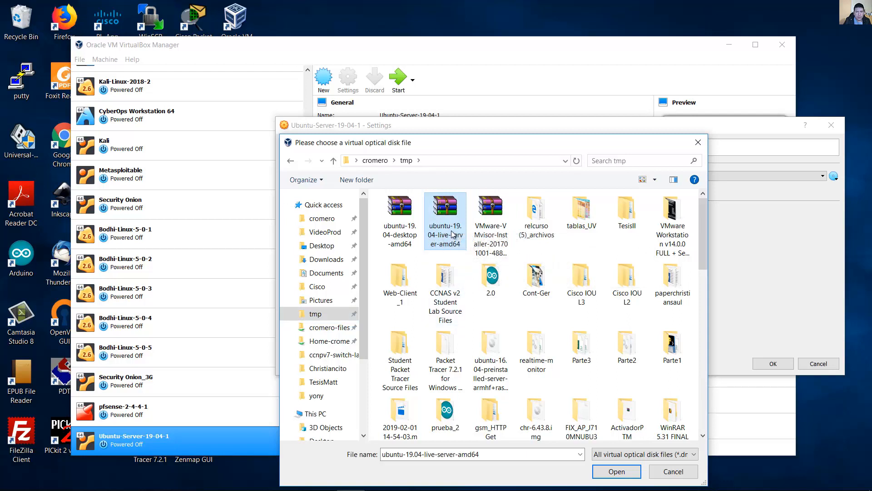
pyautogui.moveTo(445, 215)
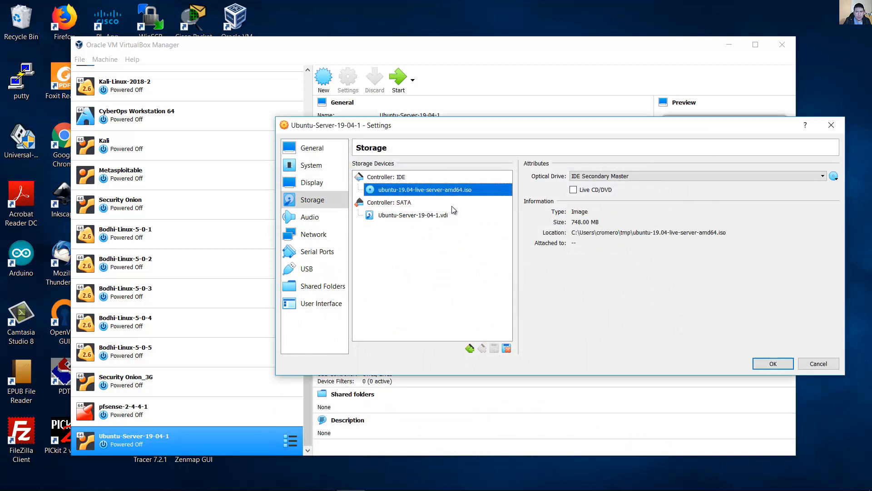
pyautogui.moveTo(422, 194)
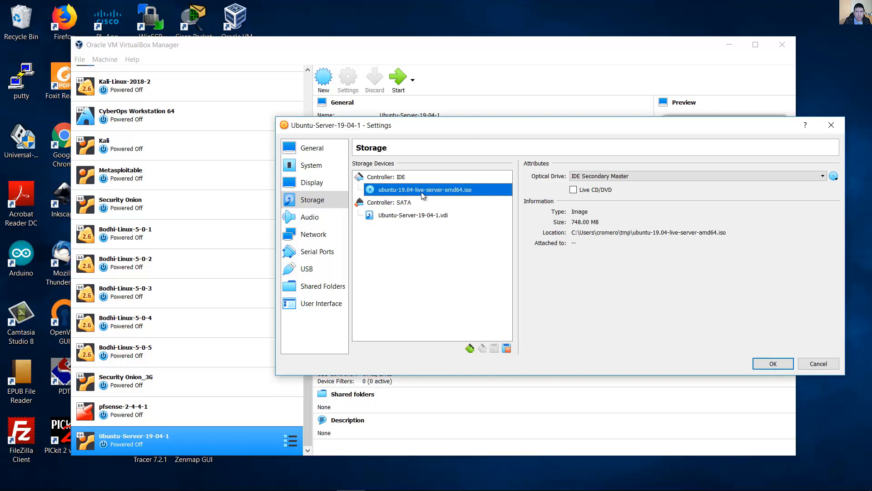
# Step: Attach Adapter 1 as Bridged Adapter on the Realtek PCIe GBE Family Controller and expand Advanced
pyautogui.click(313, 234)
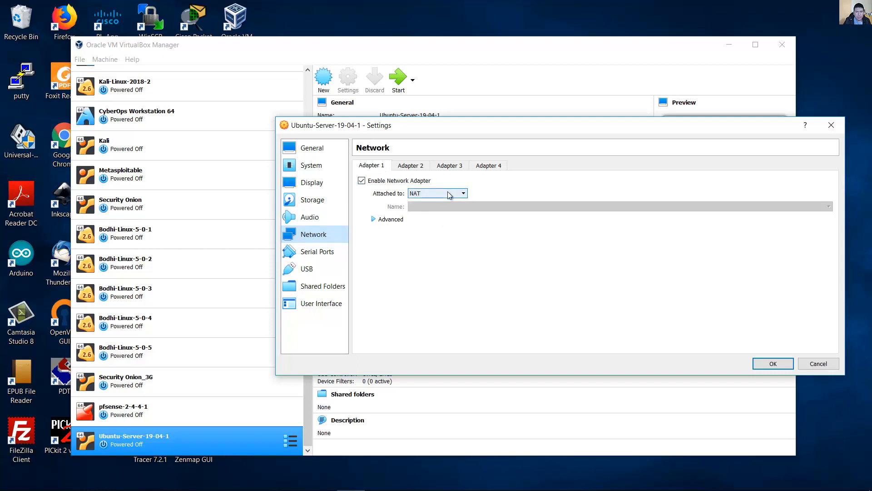
pyautogui.click(463, 192)
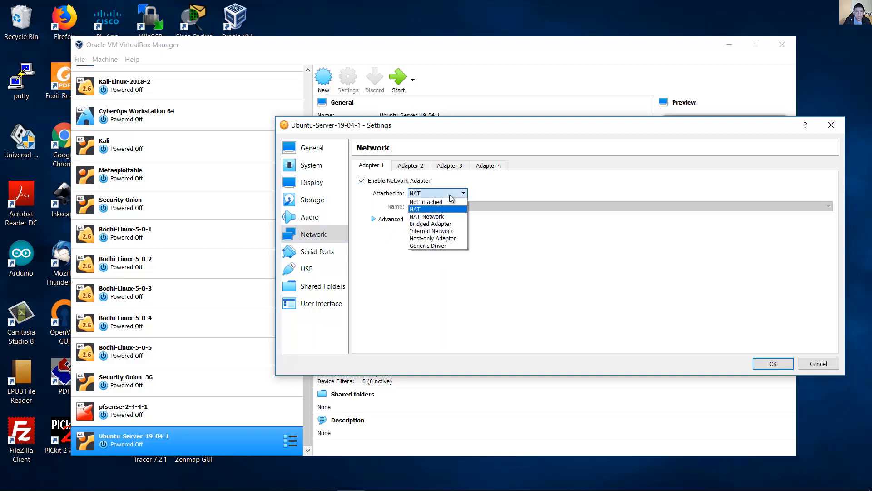
pyautogui.moveTo(430, 223)
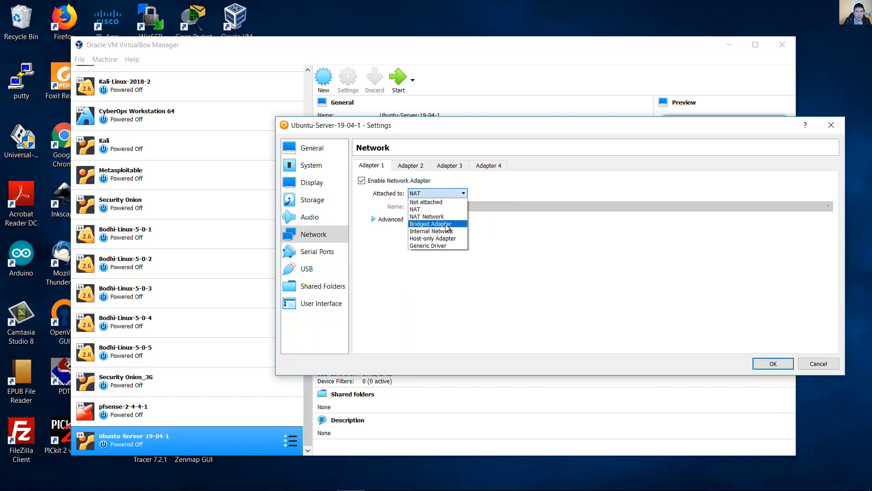
pyautogui.click(430, 223)
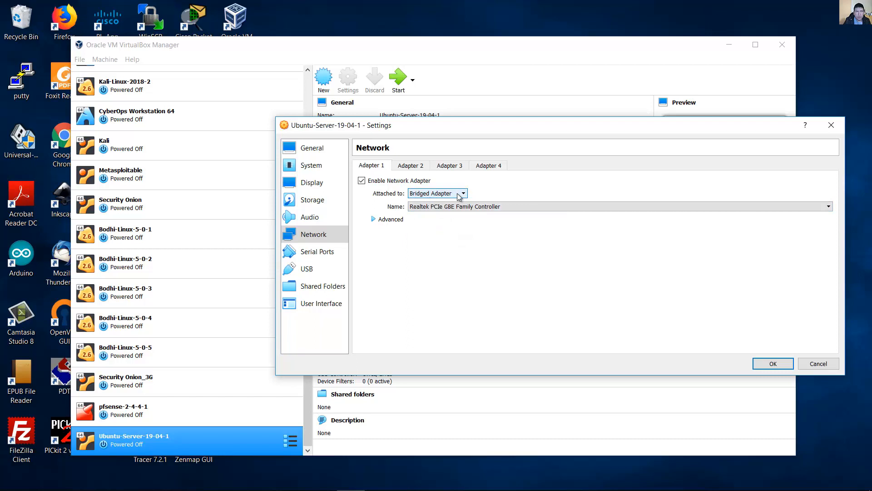
pyautogui.click(826, 206)
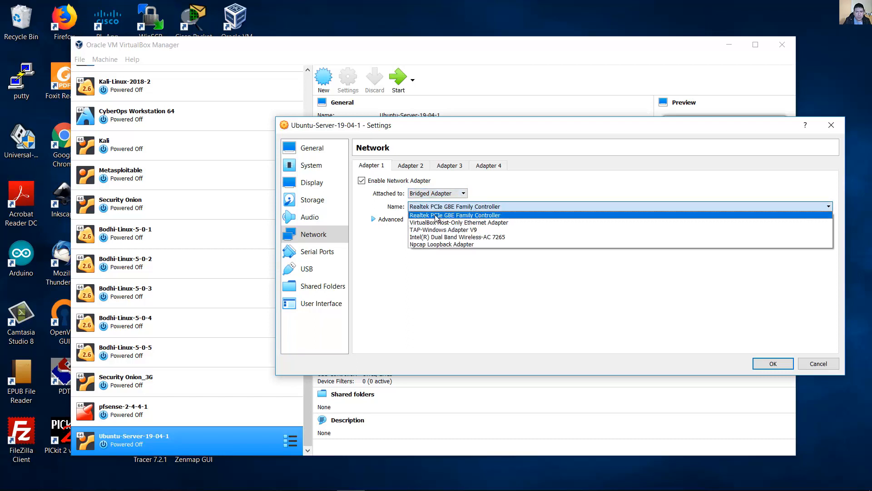
pyautogui.moveTo(442, 218)
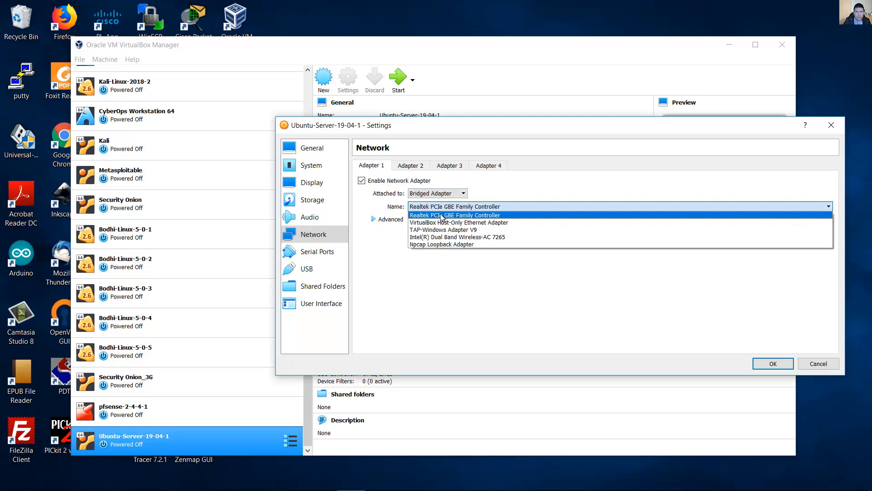
pyautogui.click(455, 215)
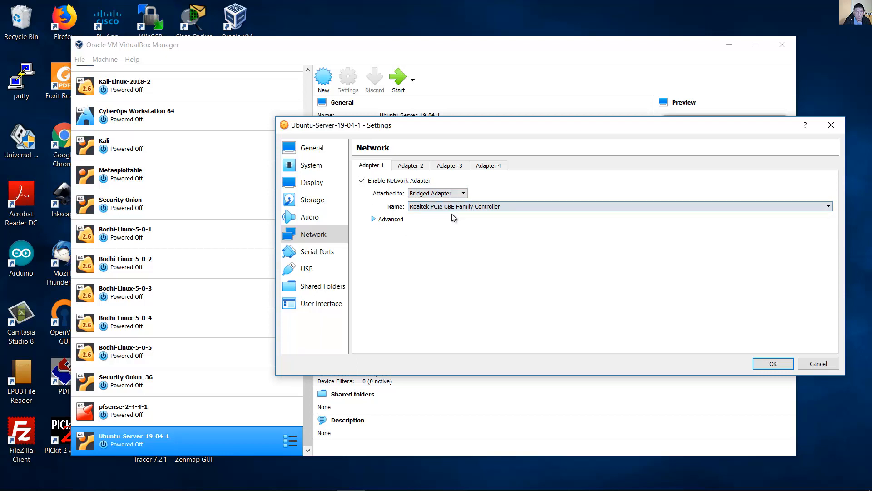
pyautogui.click(374, 219)
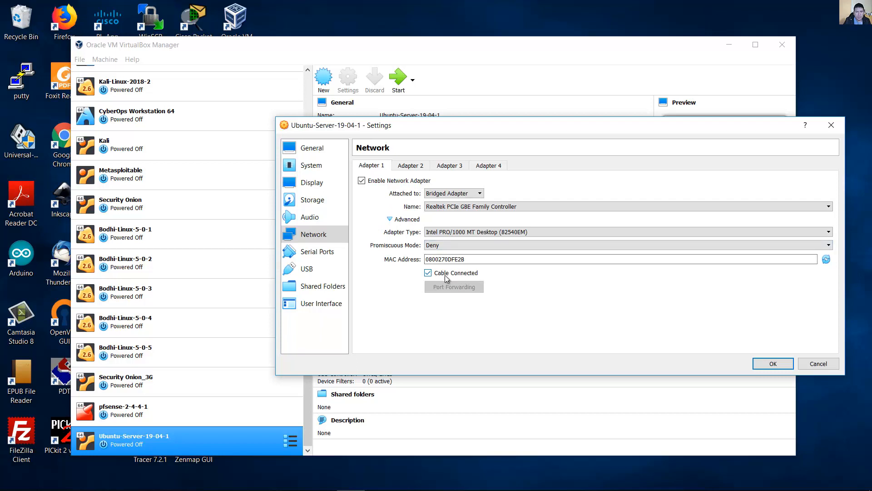
pyautogui.moveTo(470, 273)
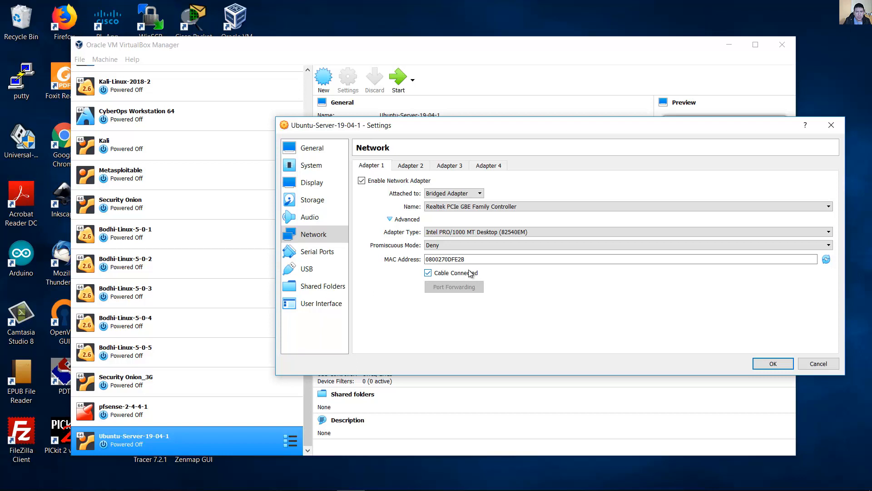
pyautogui.moveTo(307, 269)
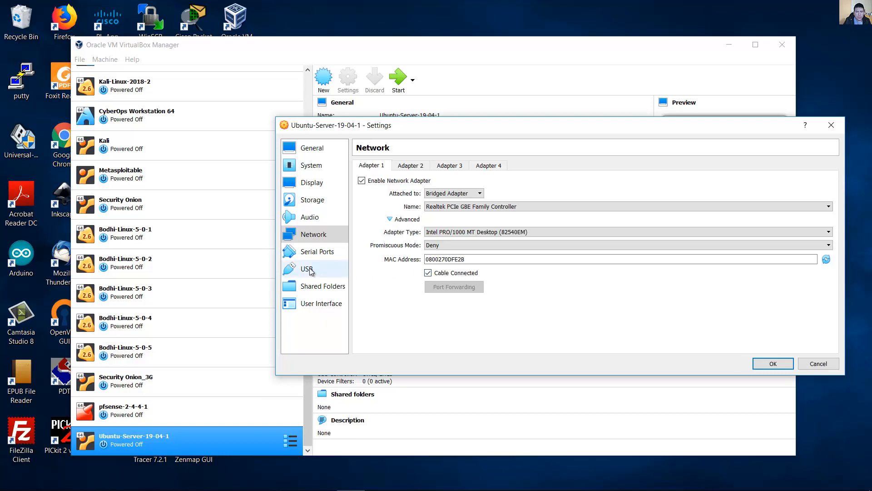
# Step: Select the USB 3.0 (xHCI) controller and save the VM settings with OK
pyautogui.click(306, 269)
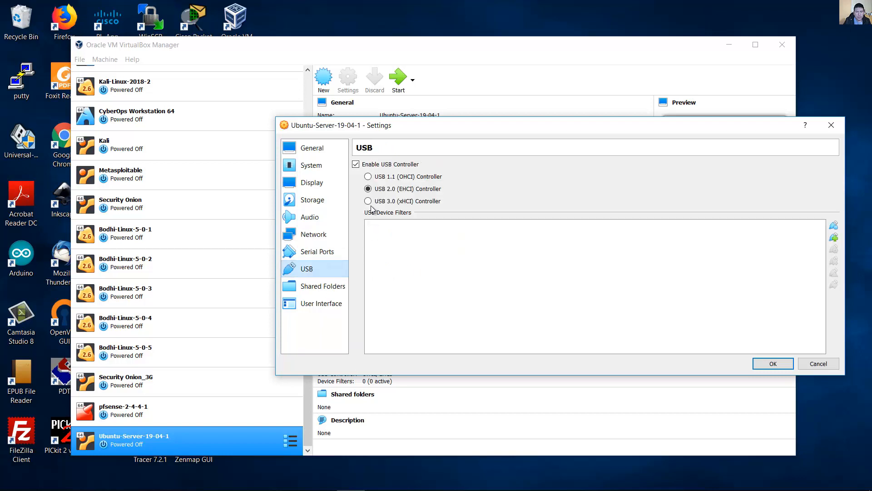
pyautogui.click(367, 201)
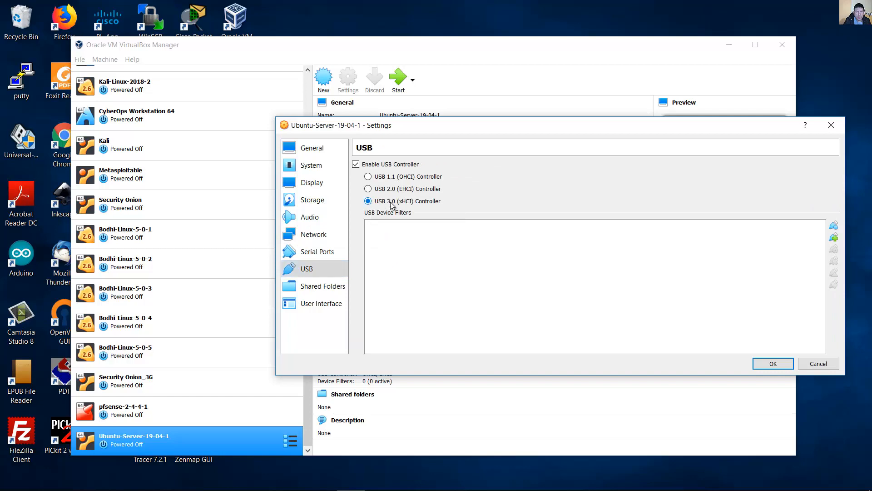
pyautogui.moveTo(723, 345)
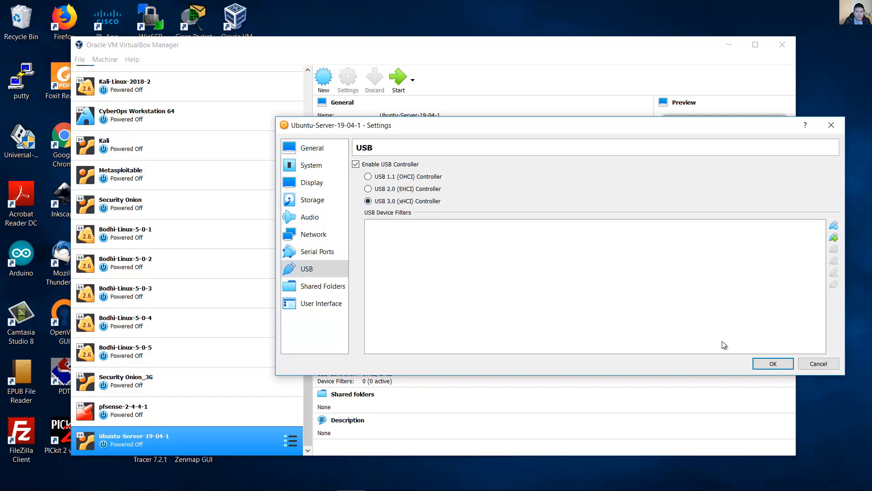
pyautogui.click(773, 363)
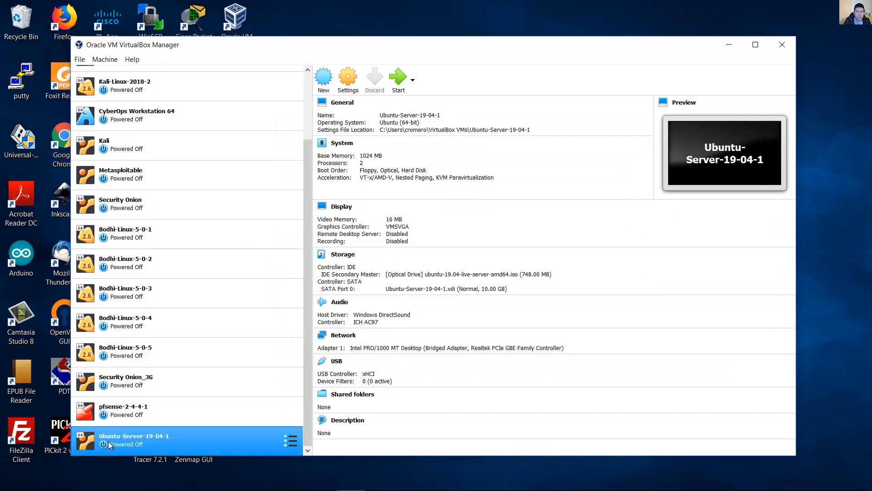
pyautogui.moveTo(398, 78)
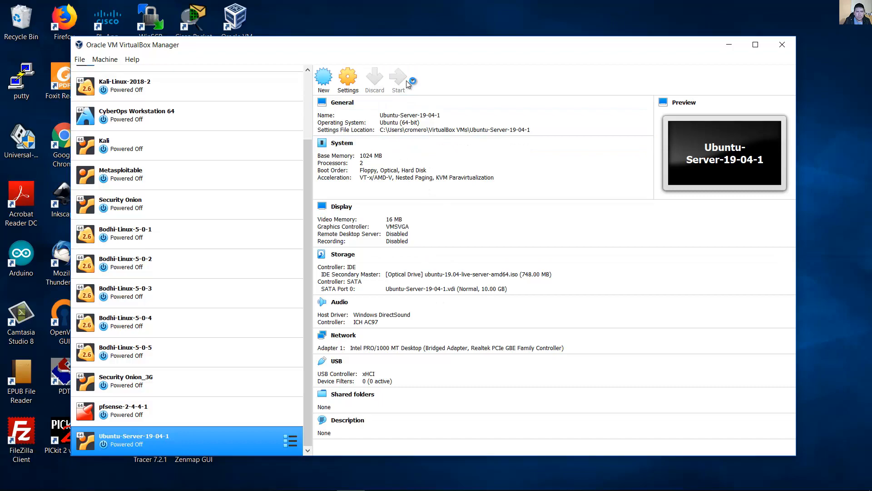
# Step: Start the Ubuntu-Server-19-04-1 VM and dismiss the keyboard capture notice
pyautogui.click(397, 80)
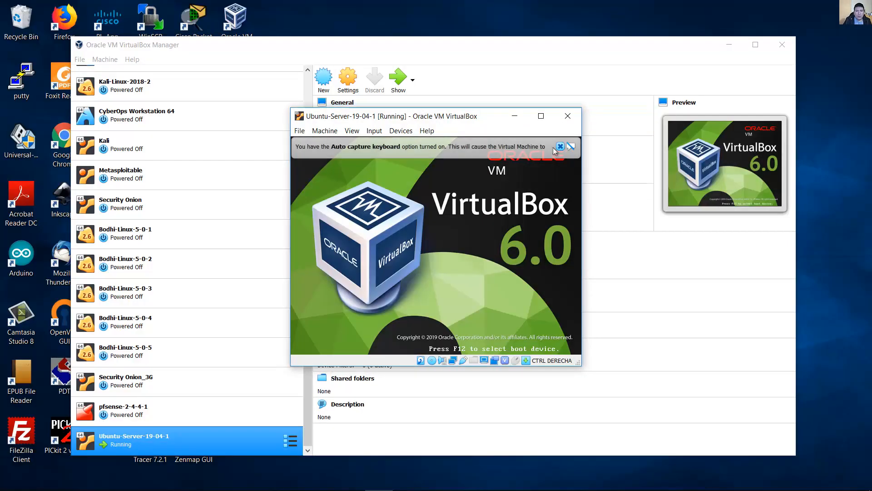
pyautogui.click(560, 146)
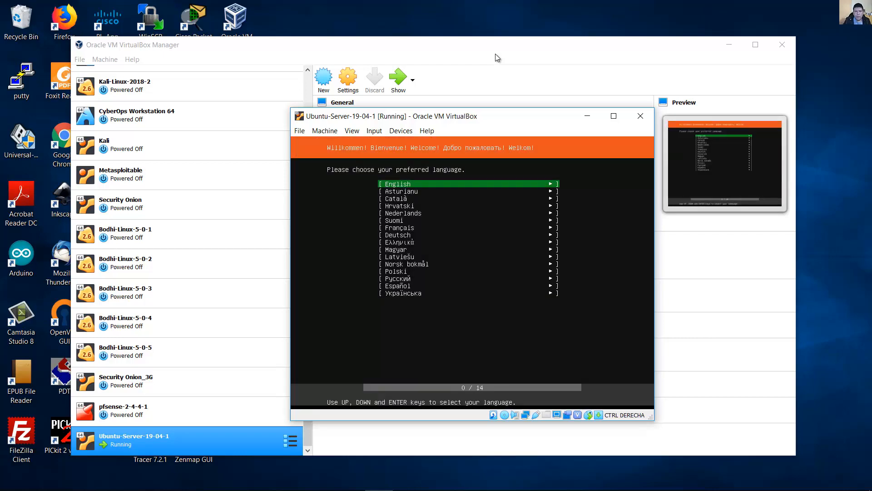
# Step: Confirm English as the installer language
pyautogui.press('Down')
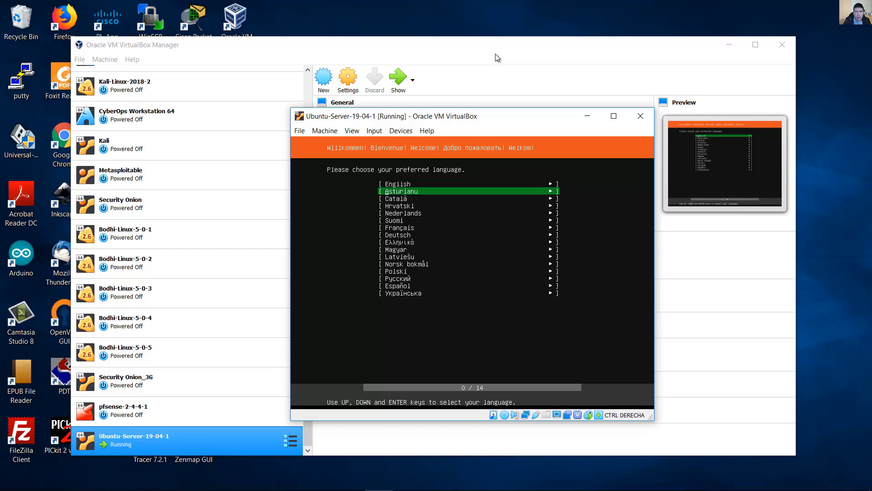
pyautogui.press('Up')
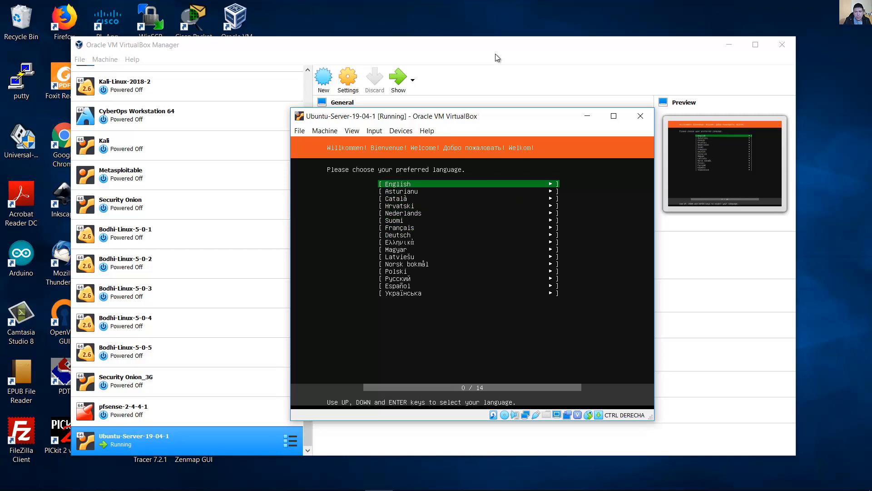
pyautogui.press('Return')
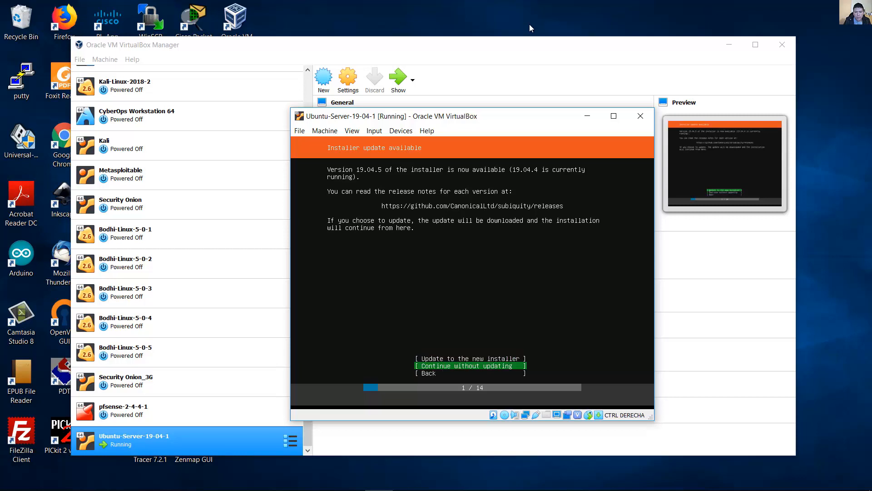
# Step: Choose 'Continue without updating' at the installer update prompt
pyautogui.press('up')
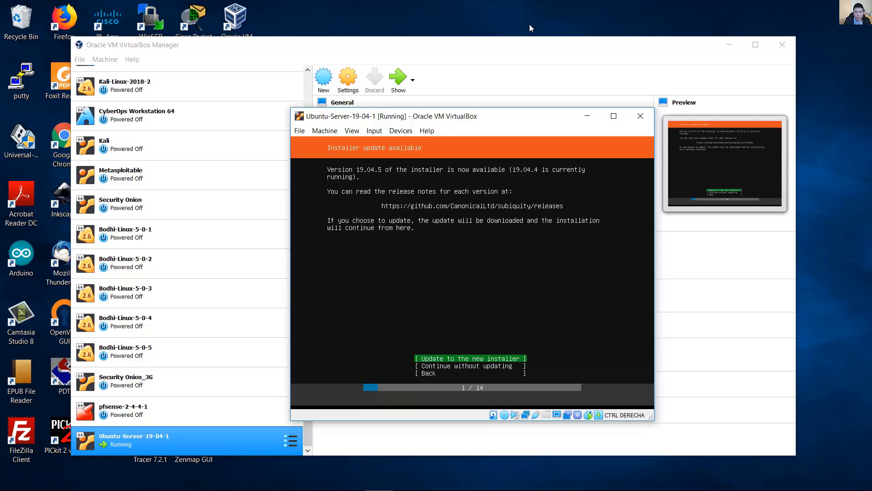
pyautogui.press('Down')
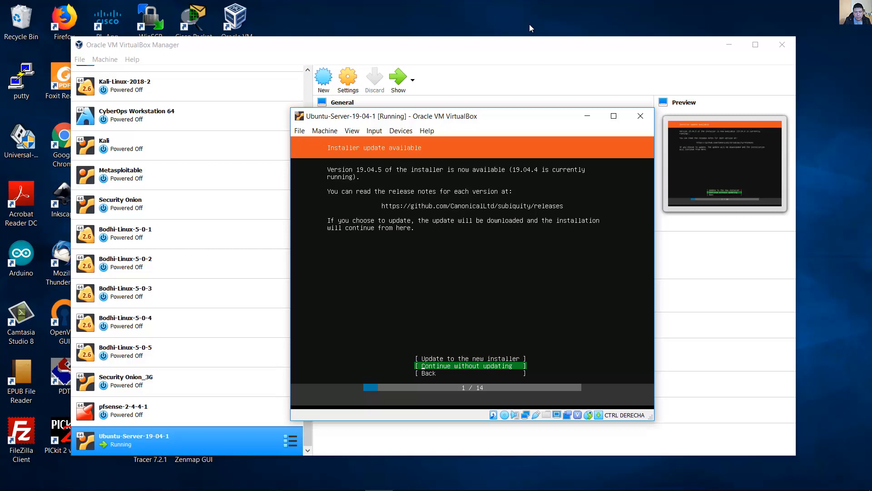
pyautogui.press('up')
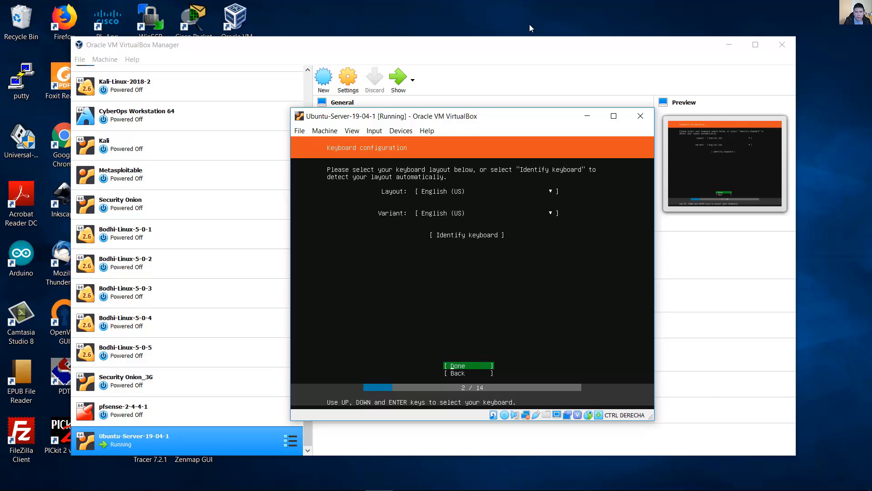
# Step: Set the keyboard layout to Spanish (Latin American)
pyautogui.click(485, 212)
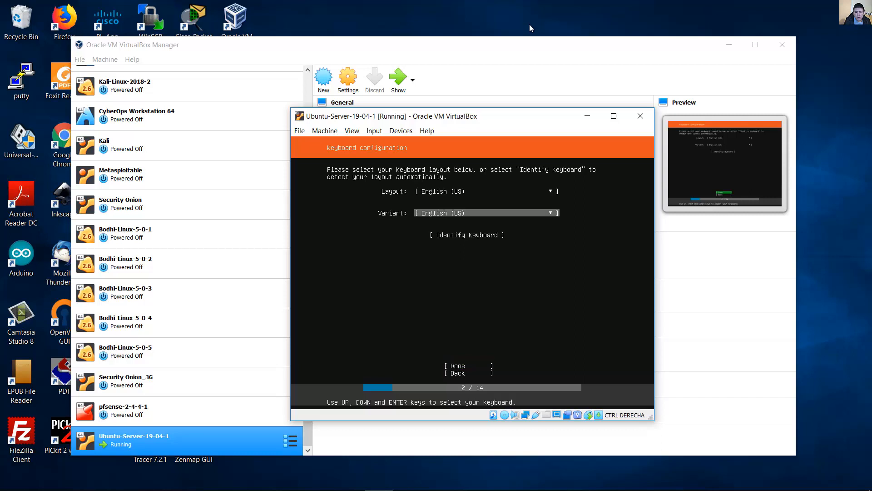
pyautogui.click(484, 191)
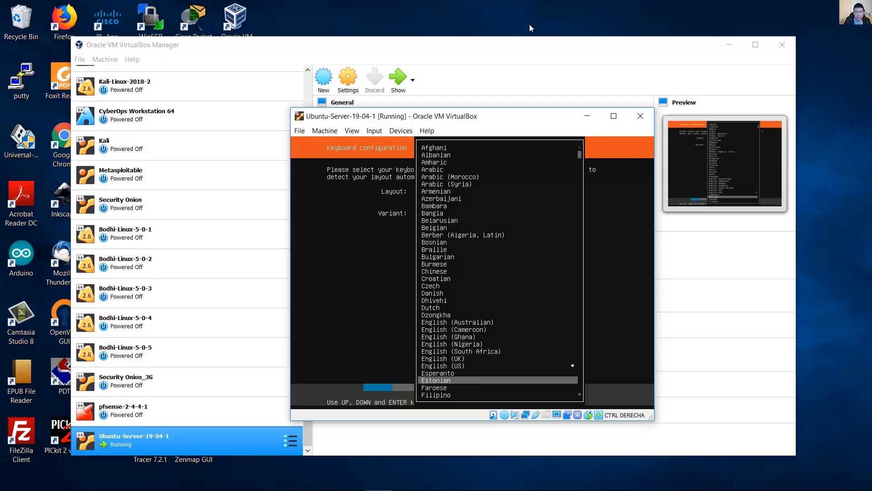
pyautogui.scroll(-3)
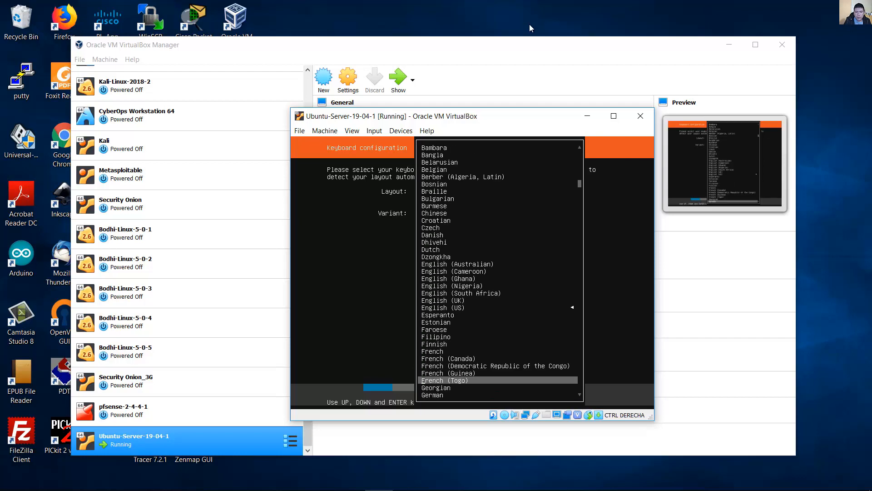
pyautogui.scroll(-3)
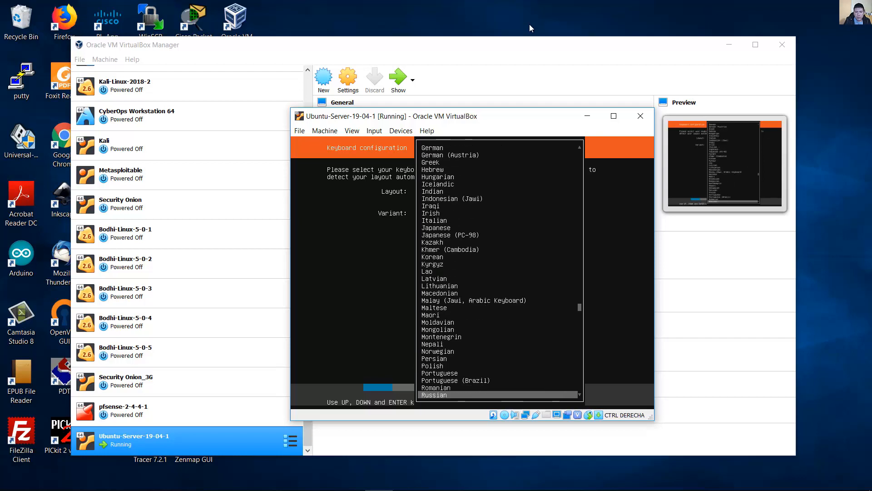
pyautogui.scroll(-3)
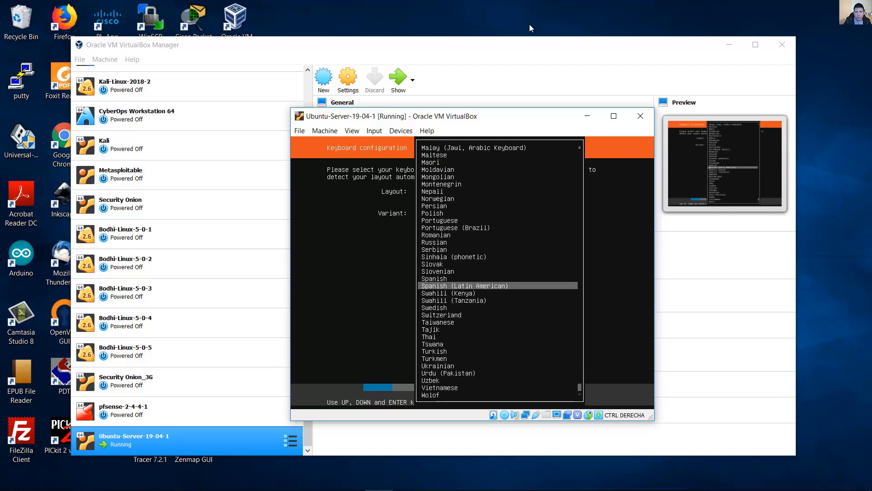
pyautogui.click(462, 285)
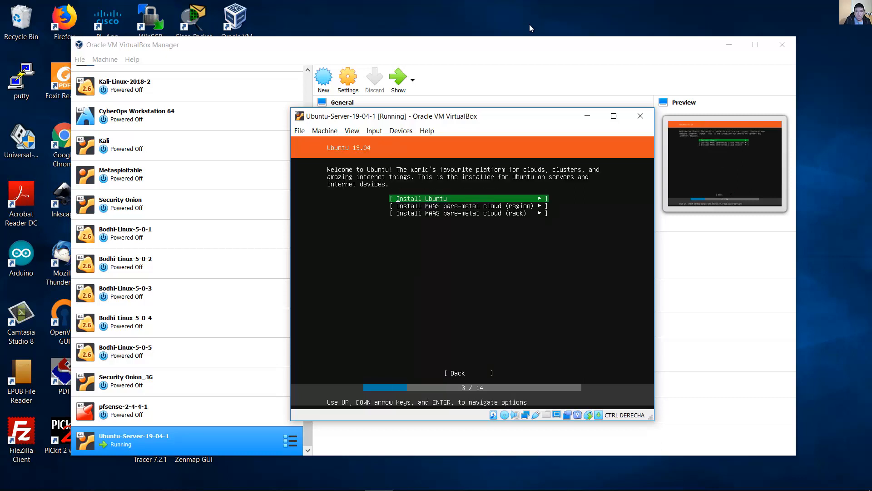
# Step: Choose the standard 'Install Ubuntu' option to reach network connections
pyautogui.press('Down')
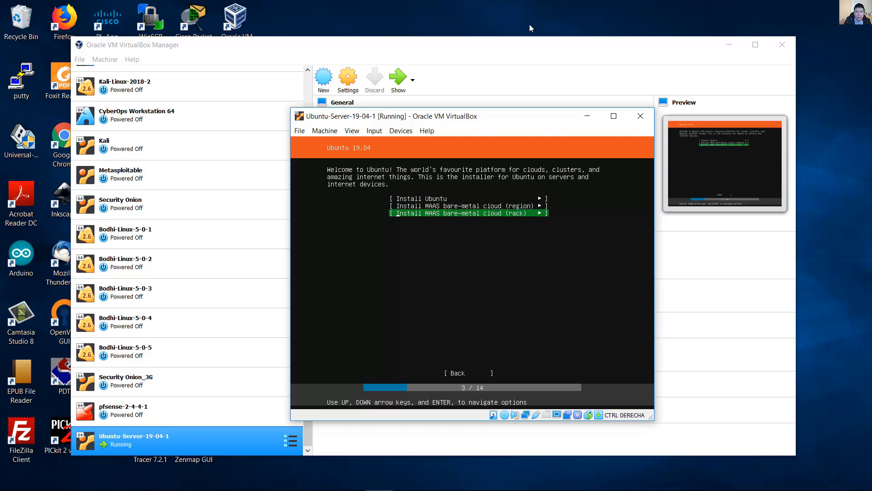
pyautogui.press('Up')
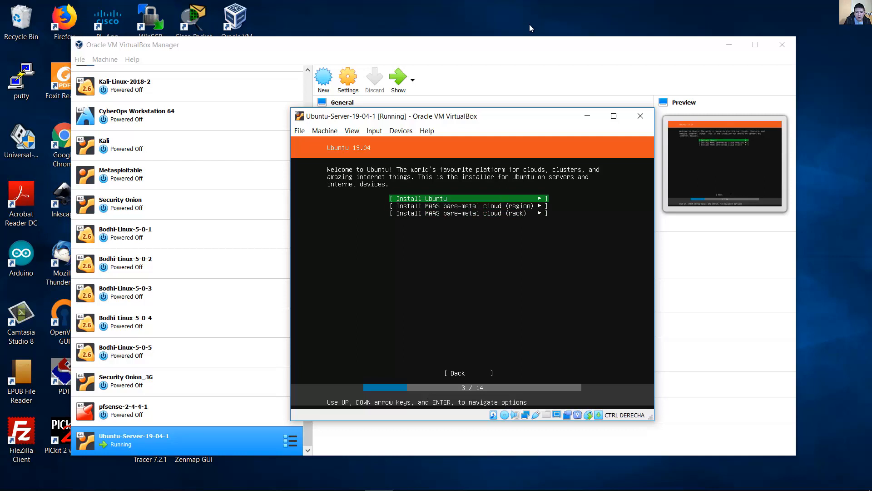
pyautogui.press('Return')
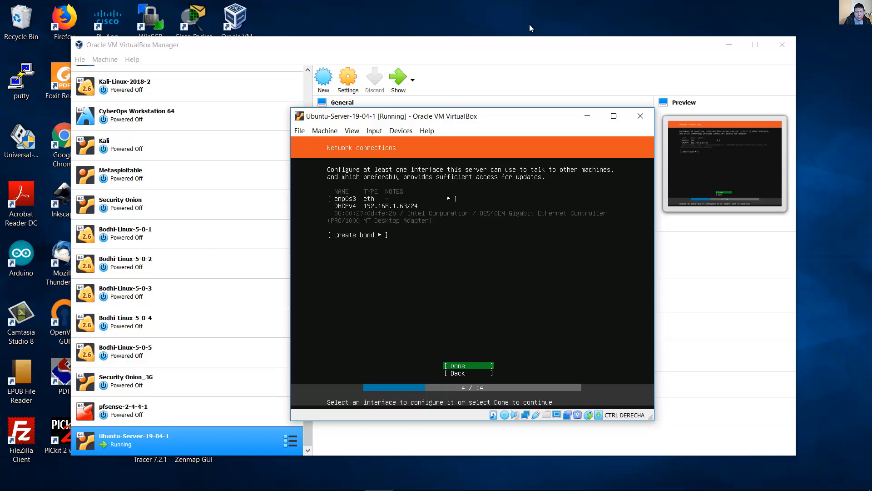
# Step: Accept the network configuration, an empty proxy and the default archive mirror with Done
pyautogui.click(468, 366)
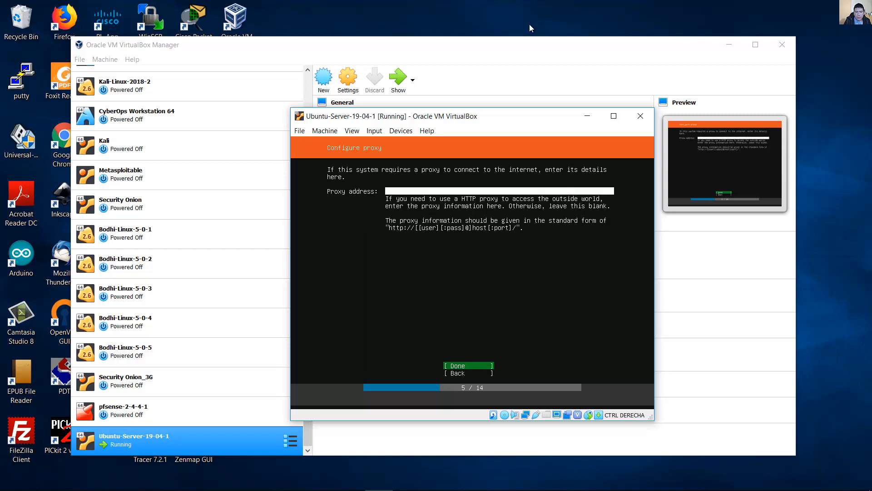
pyautogui.click(468, 365)
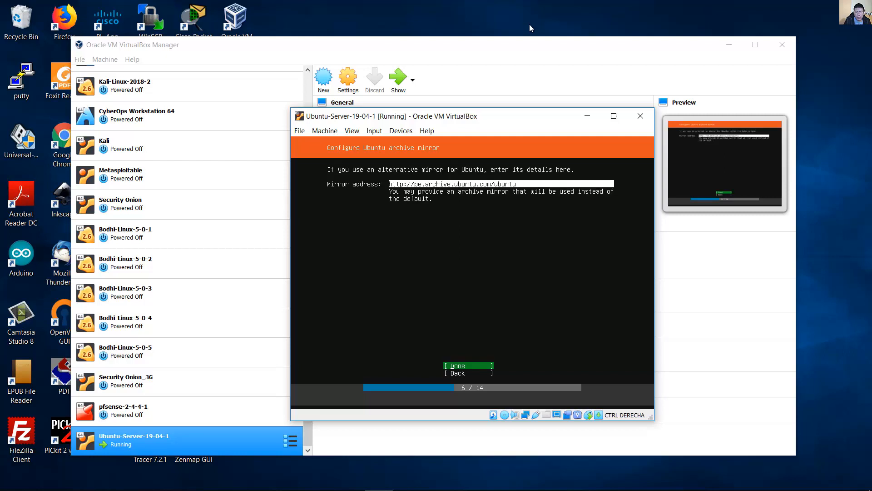
pyautogui.click(468, 366)
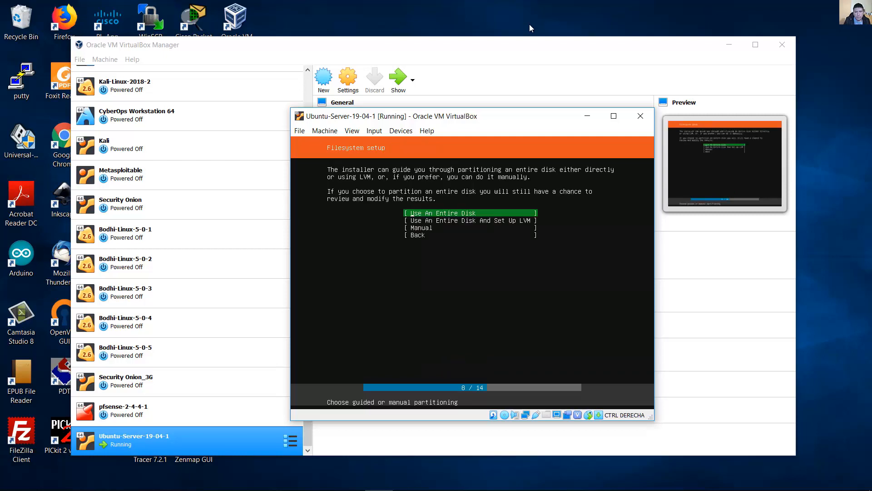
pyautogui.moveTo(588, 45)
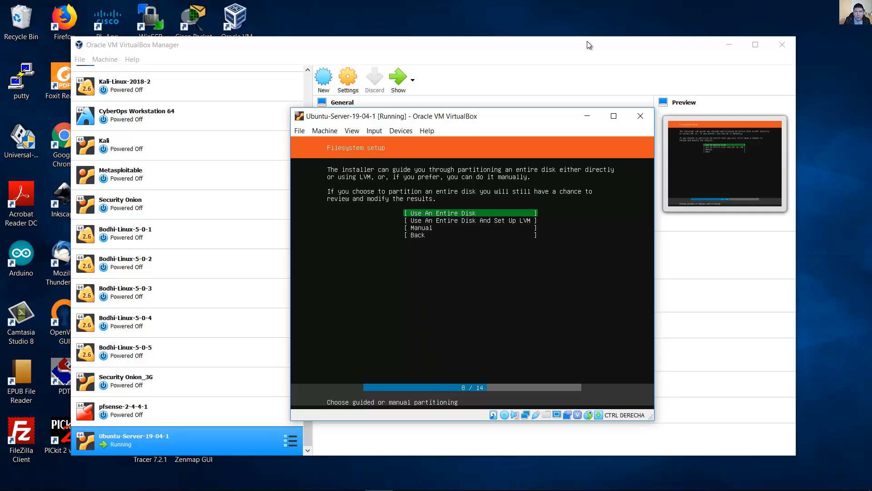
# Step: Choose Manual partitioning and select the unused 10 GB VBOX_HARDDISK device
pyautogui.press('Down')
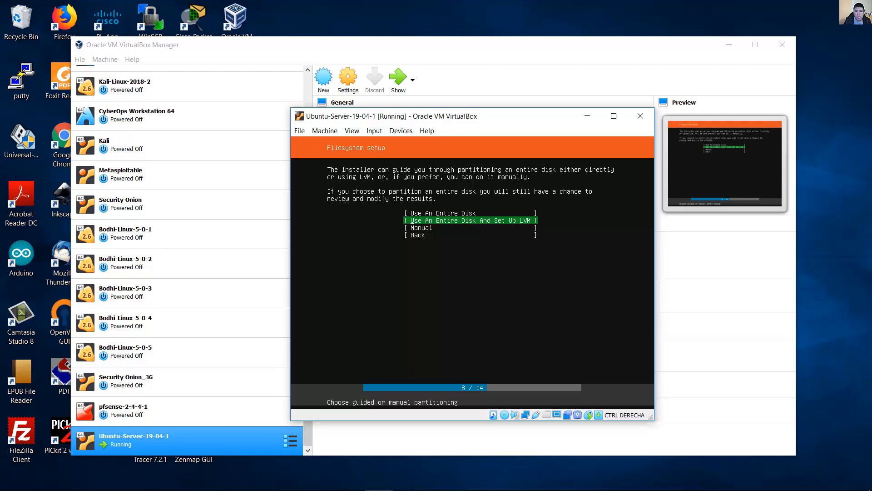
pyautogui.press('Down')
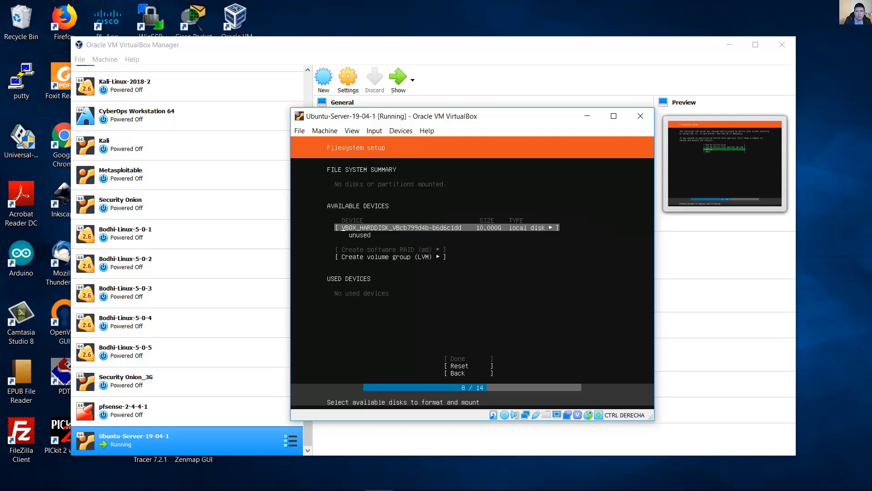
pyautogui.press('Down')
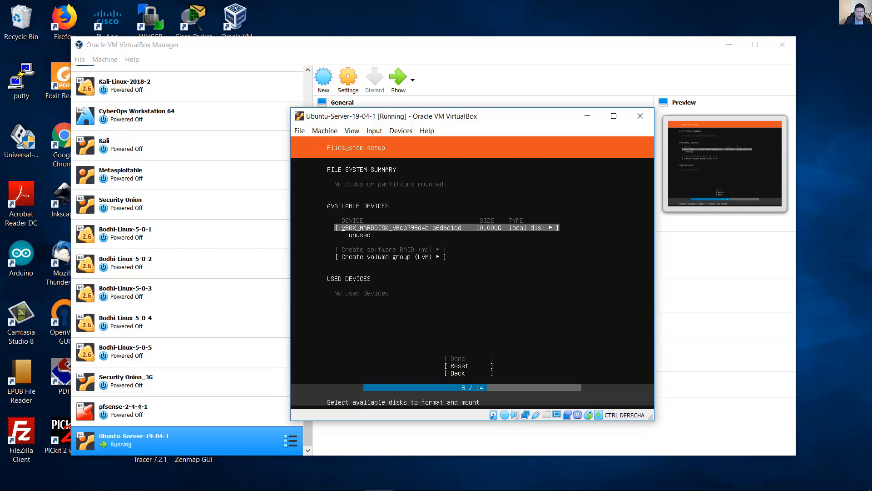
pyautogui.click(549, 227)
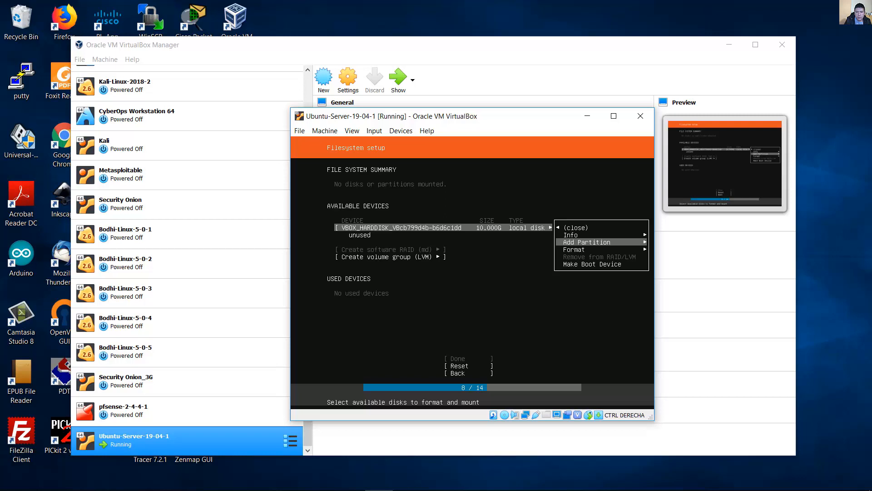
# Step: Add a 1G partition formatted as swap and create it
pyautogui.click(586, 241)
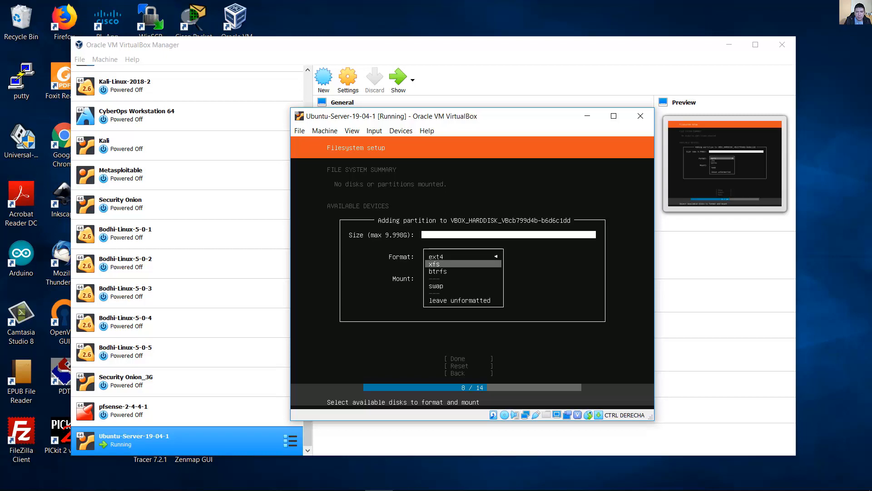
pyautogui.click(435, 285)
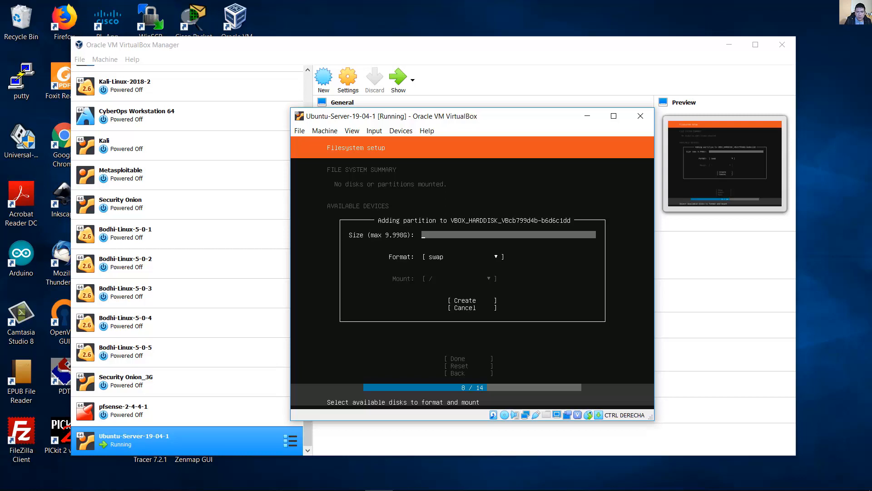
pyautogui.write('1')
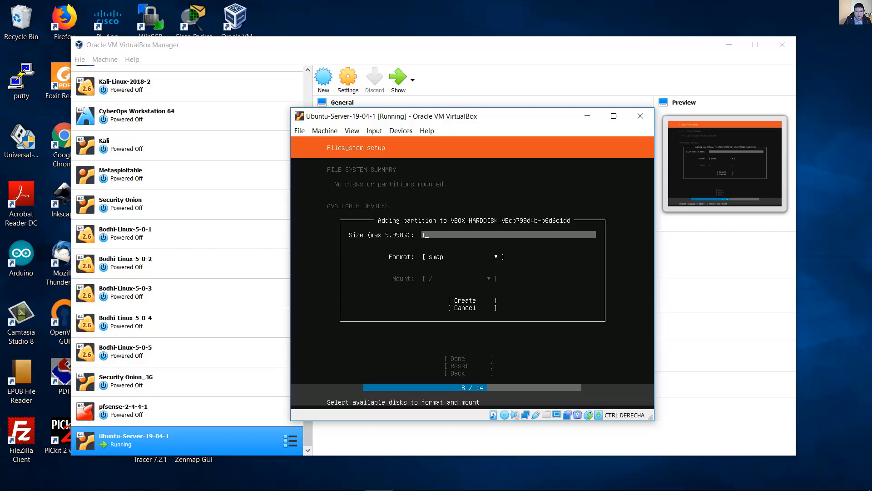
pyautogui.write('G')
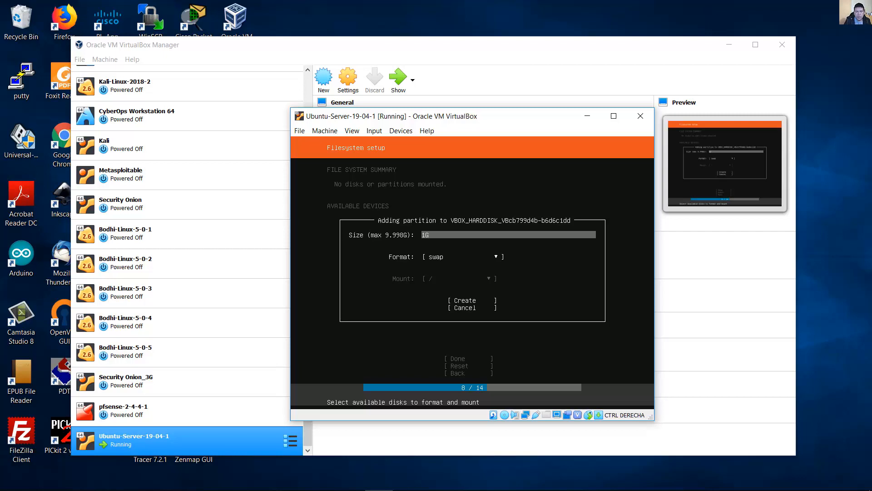
pyautogui.click(472, 299)
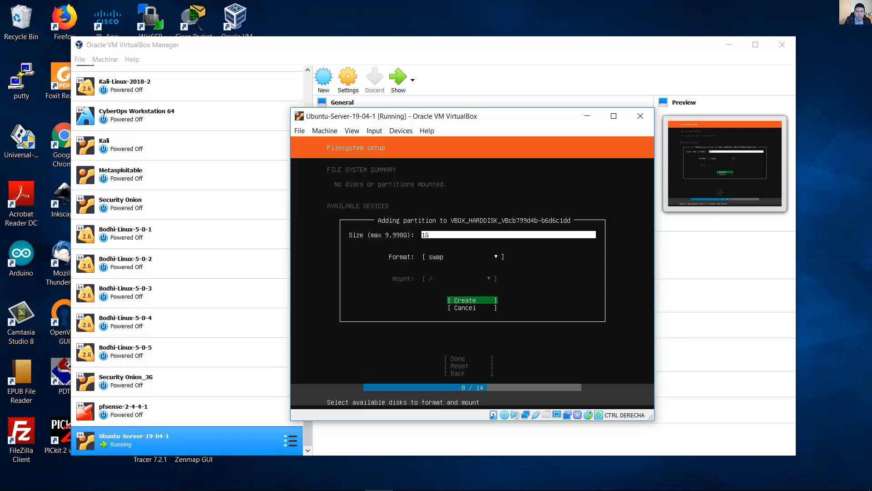
pyautogui.click(471, 300)
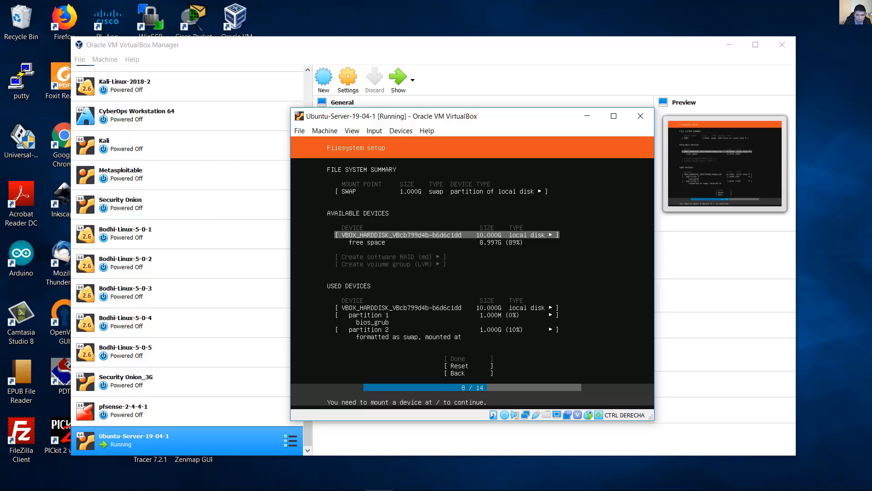
# Step: Add an ext4 partition at max size mounted at / and create it
pyautogui.click(551, 234)
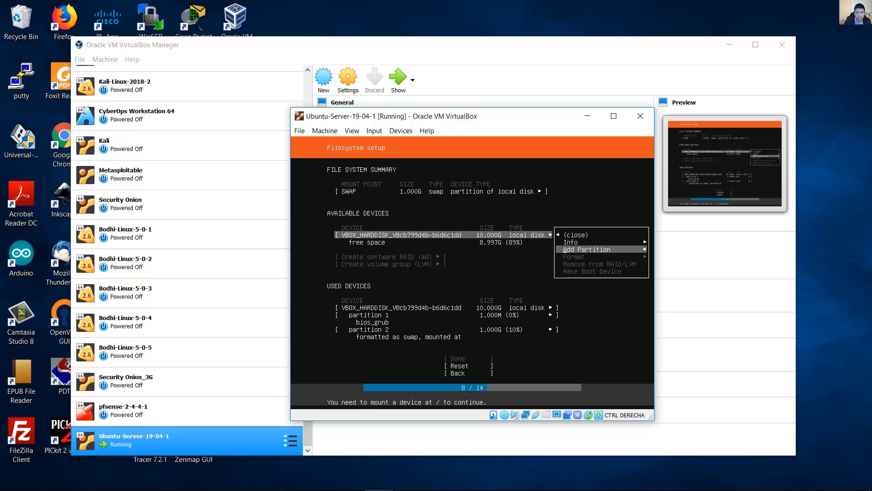
pyautogui.click(585, 249)
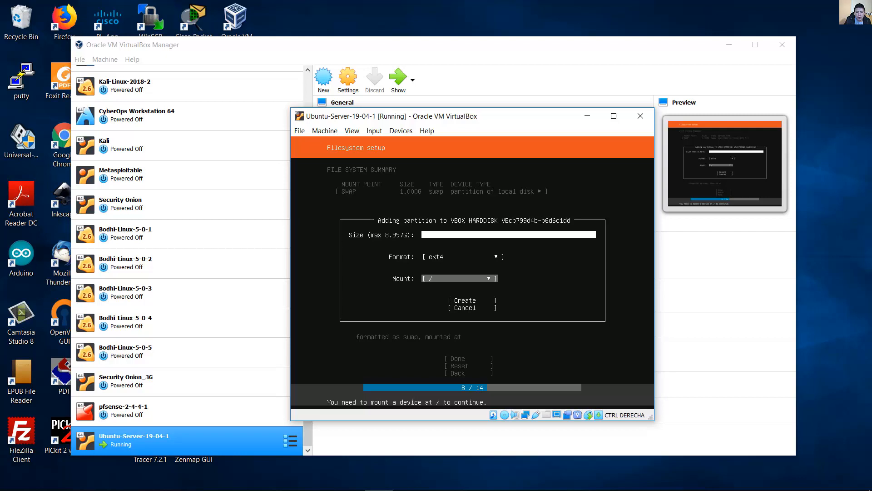
pyautogui.click(462, 300)
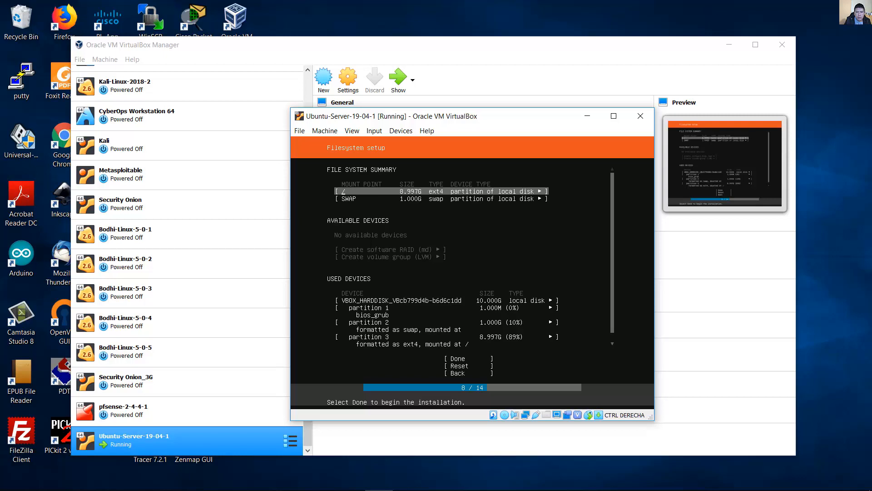
# Step: Review the root and swap partitions in the used-devices list and accept the layout with Done
pyautogui.press('Down')
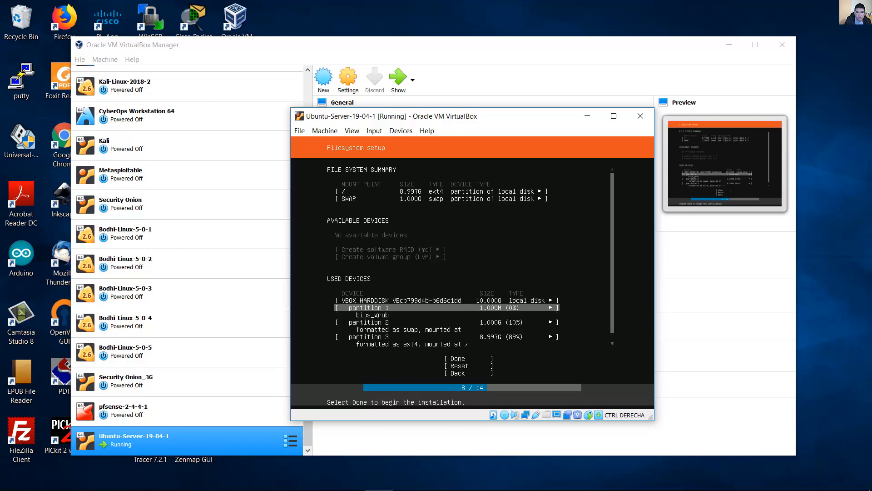
pyautogui.press('Down')
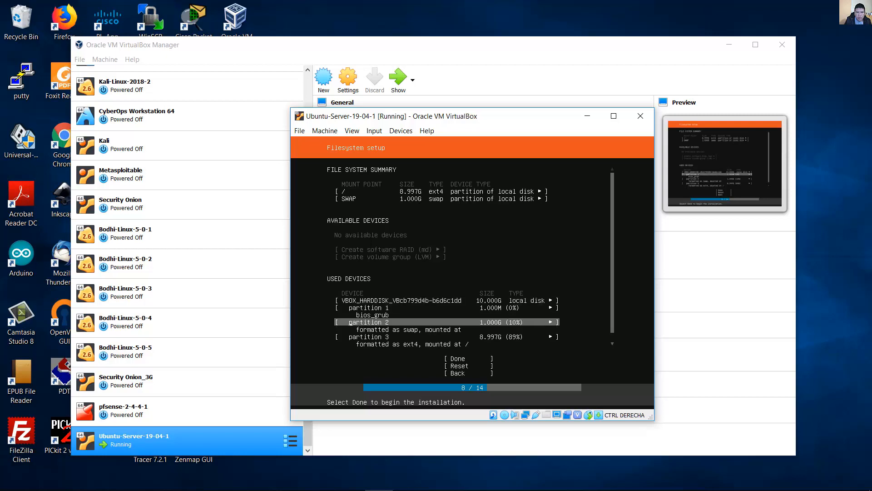
pyautogui.press('up')
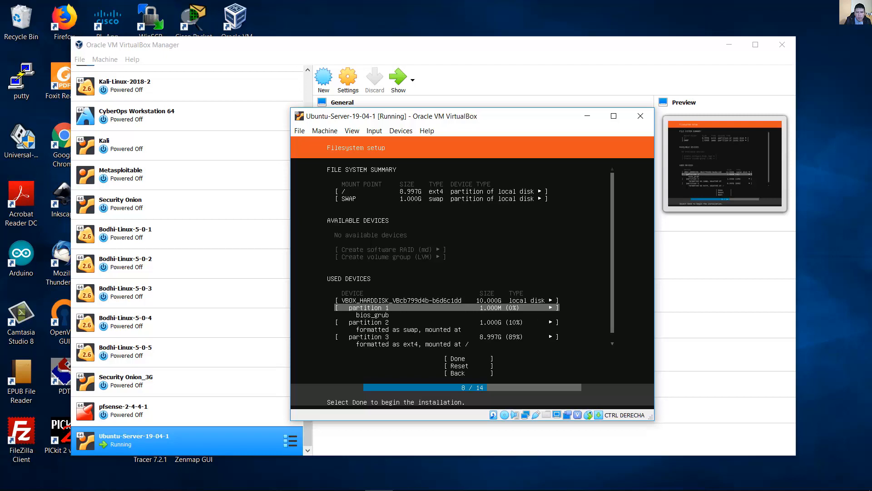
pyautogui.press('Down')
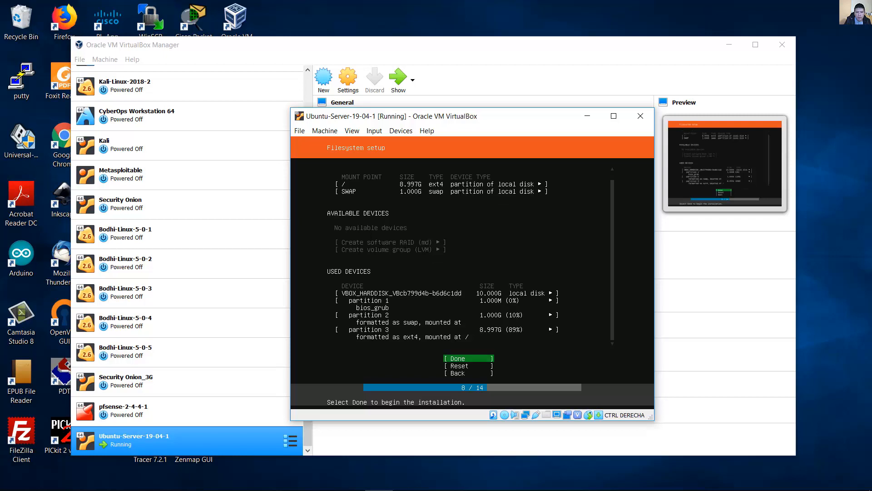
pyautogui.click(471, 357)
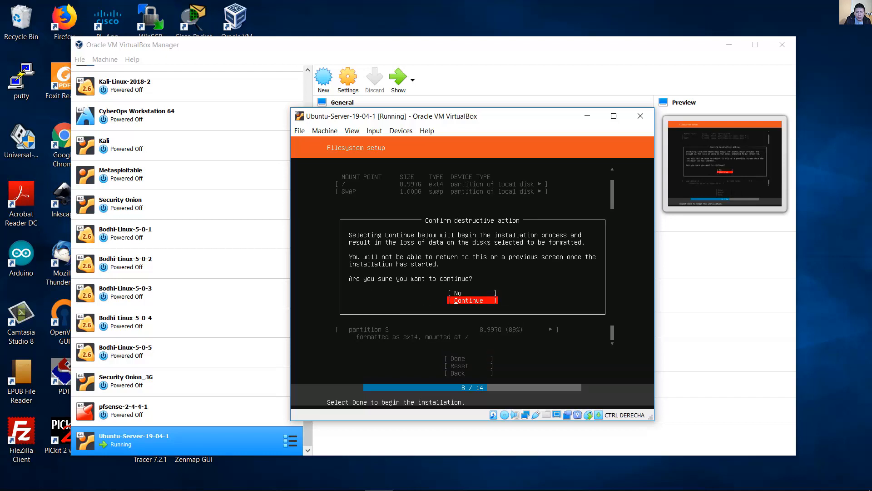
# Step: Confirm the destructive action so installation begins
pyautogui.click(470, 300)
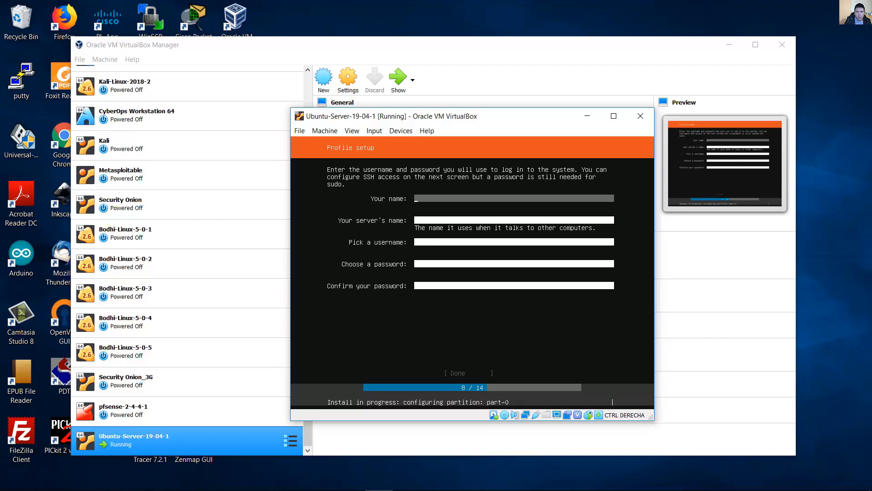
# Step: Fill in the profile with server name ubusrv249, a username and password, and submit it
pyautogui.write('Christian Romero')
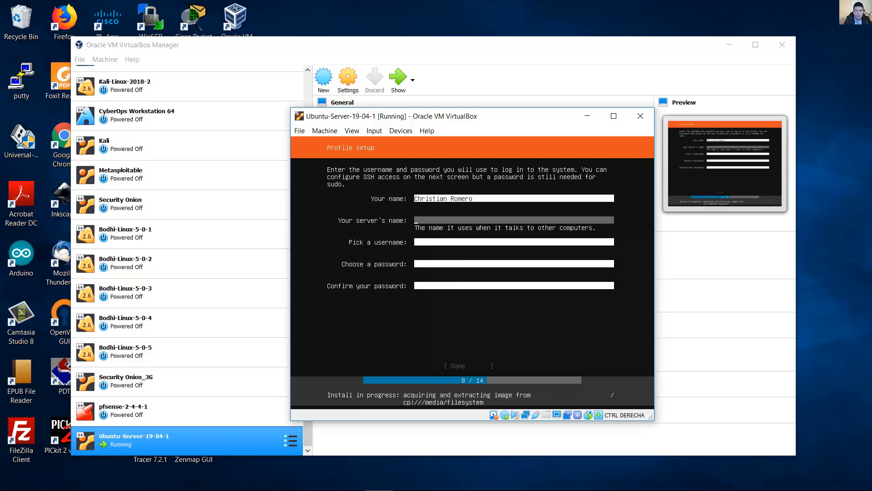
pyautogui.write('ubusrv')
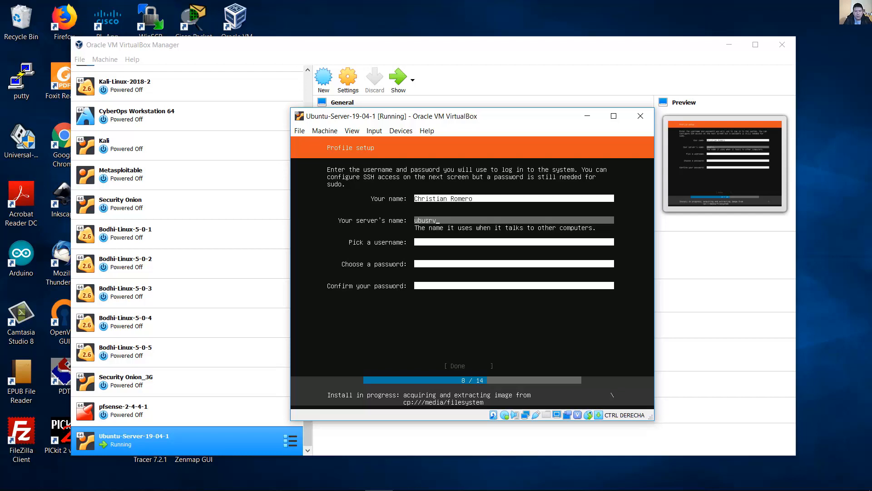
pyautogui.write('249')
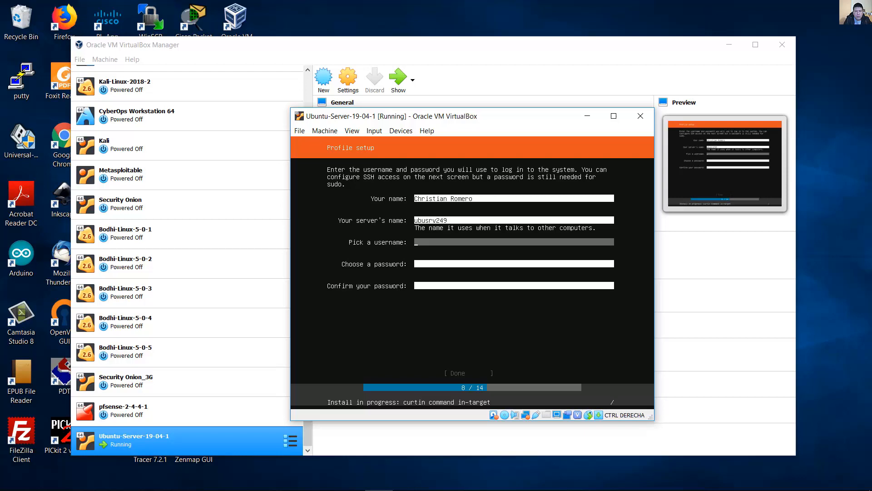
pyautogui.write('cromero')
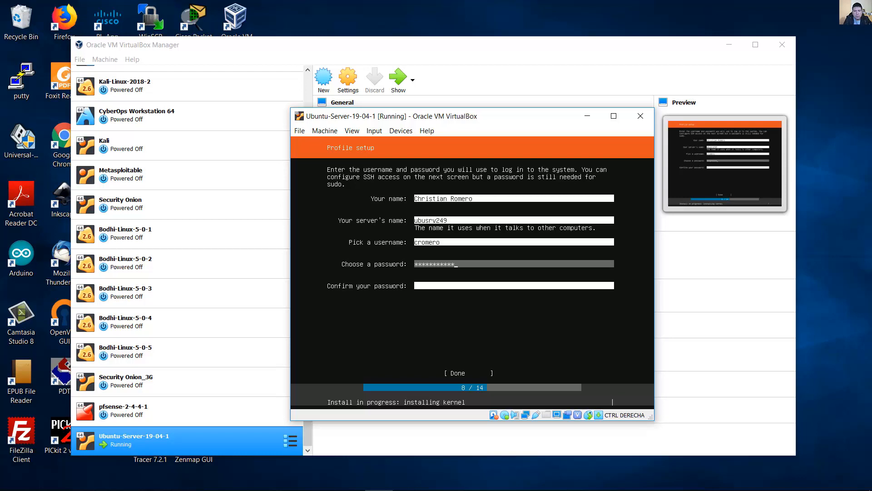
pyautogui.write('********')
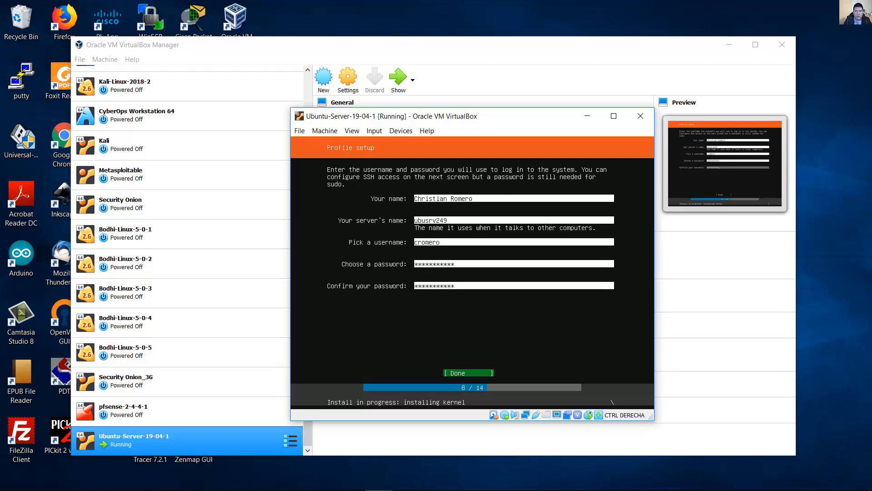
pyautogui.click(468, 373)
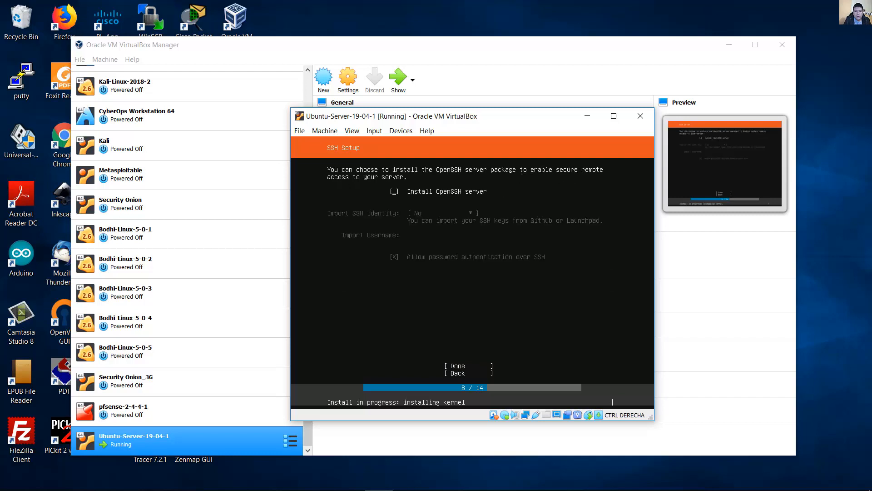
# Step: Leave Install OpenSSH server unticked and continue past SSH Setup
pyautogui.click(394, 192)
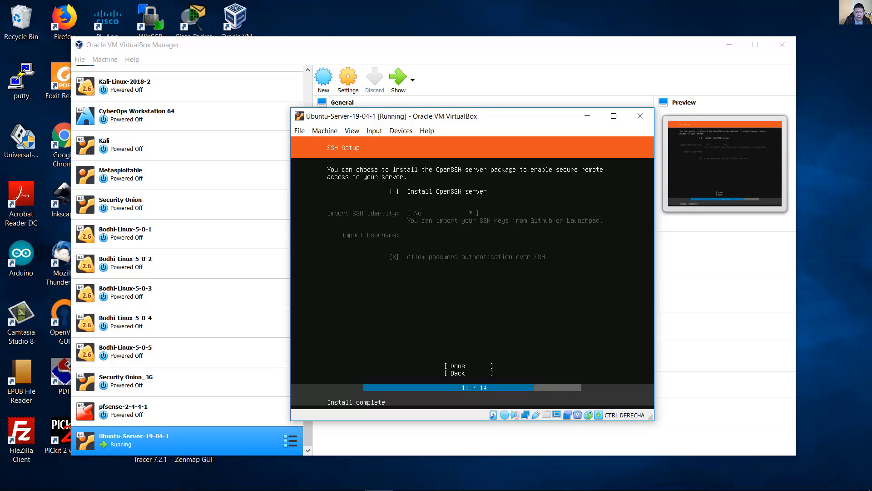
pyautogui.click(394, 190)
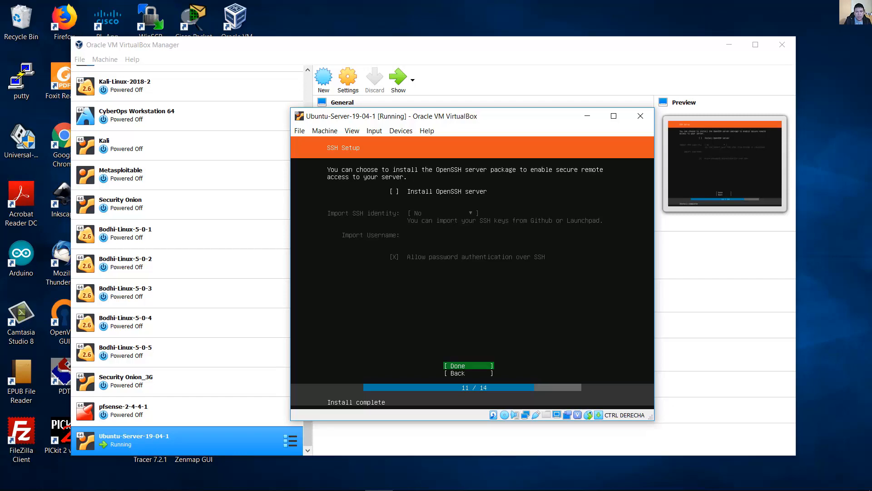
pyautogui.click(456, 366)
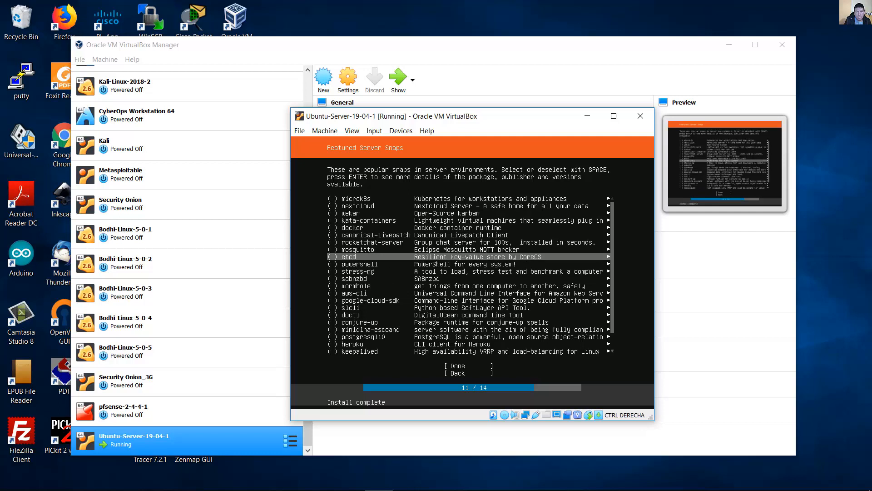
# Step: Scroll through the Featured Server Snaps list without selecting any
pyautogui.scroll(-3)
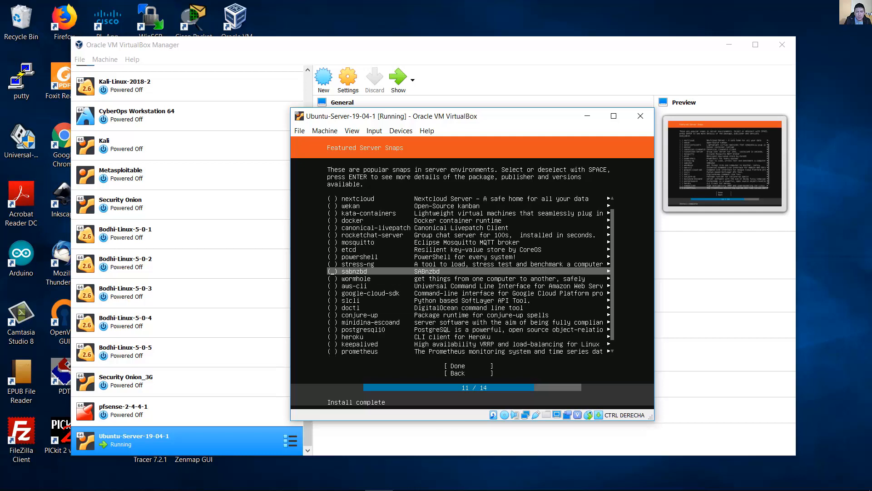
pyautogui.scroll(3)
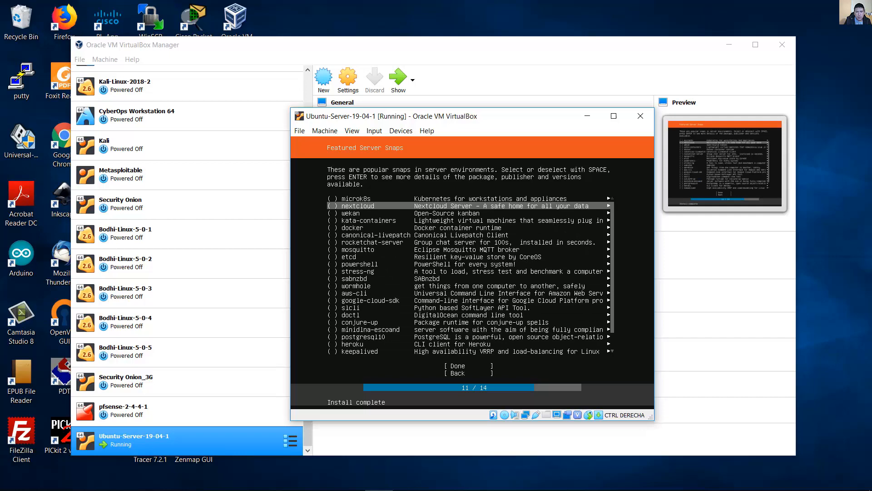
pyautogui.scroll(-3)
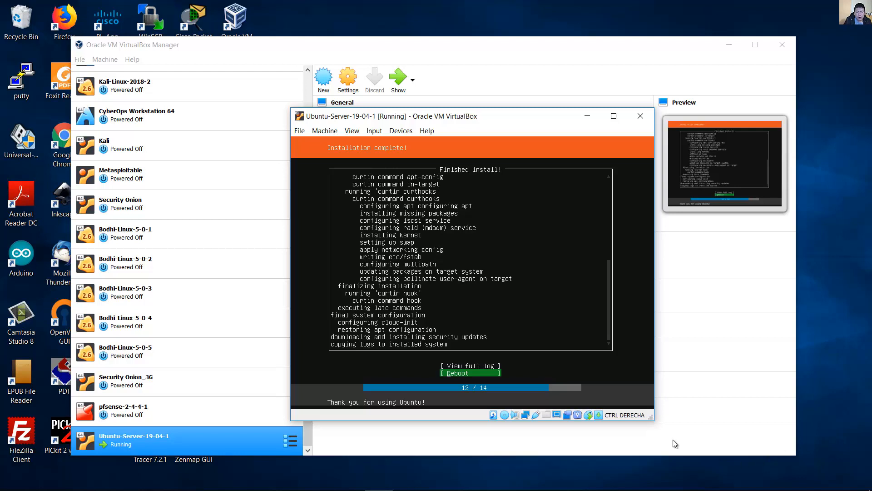
pyautogui.moveTo(485, 434)
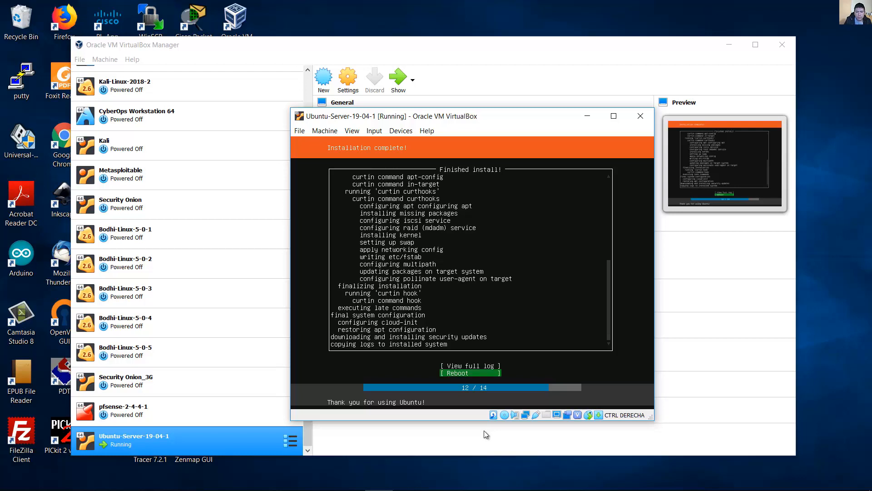
# Step: Reboot from the Installation complete screen into the installed ubusrv249 system
pyautogui.click(470, 372)
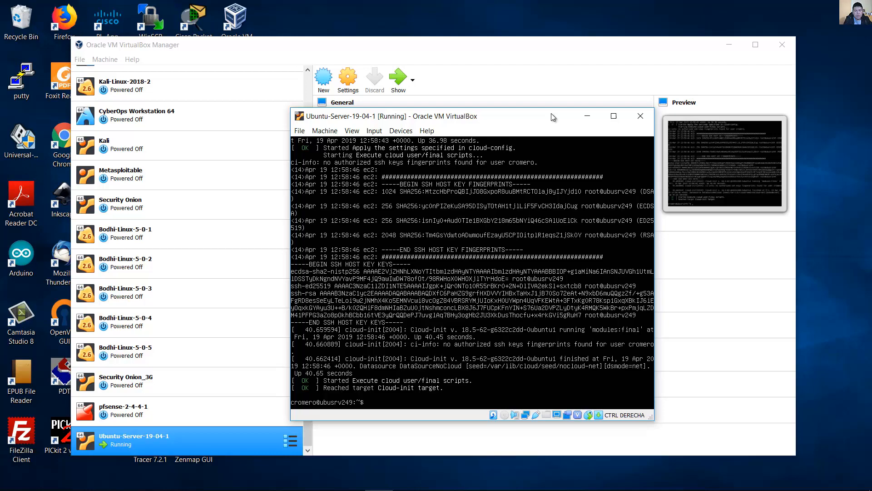
# Step: Run ip address at the shell, showing enp0s3 with 192.168.1.63/24
pyautogui.write('ip address')
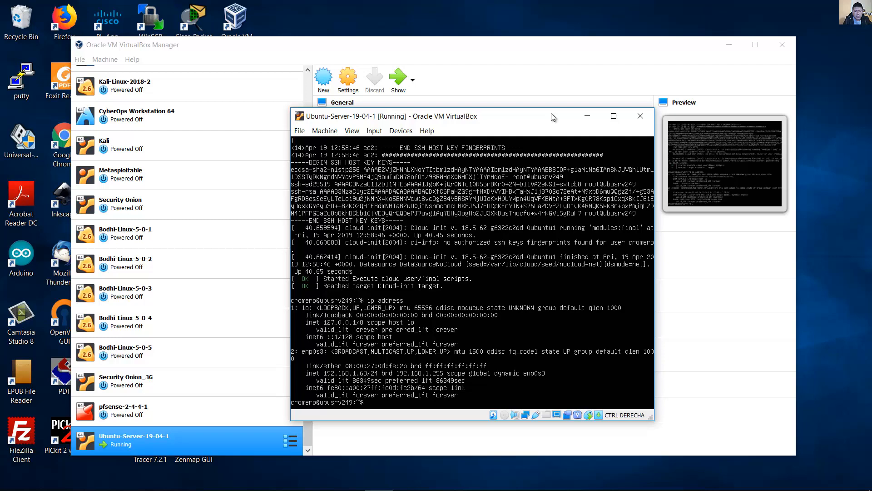
pyautogui.write('pi')
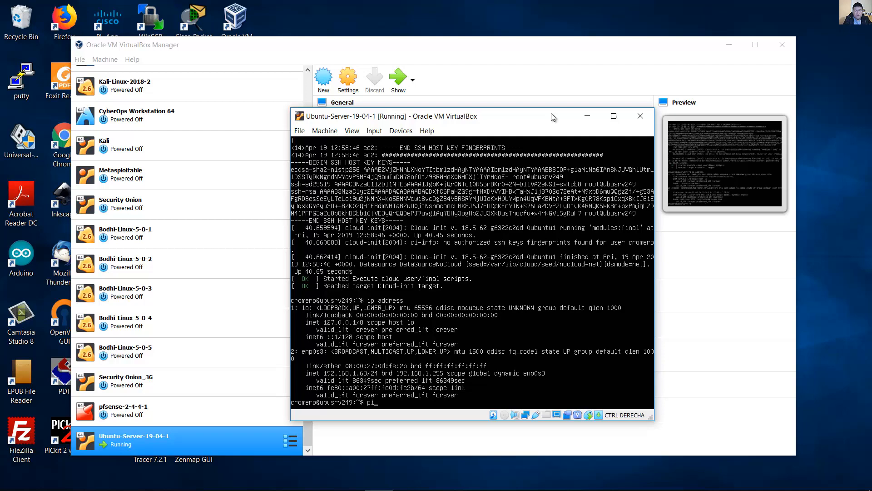